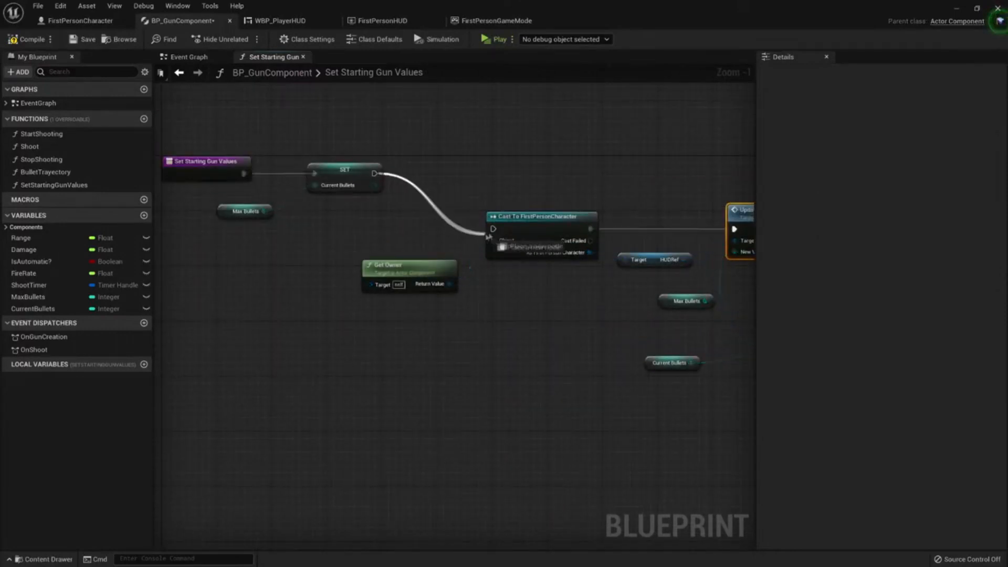
Bring up the Reference Viewer for BP_GunComponent and select its FirstPersonCharacter and BP_GunComponent nodes.
scroll("down", 3)
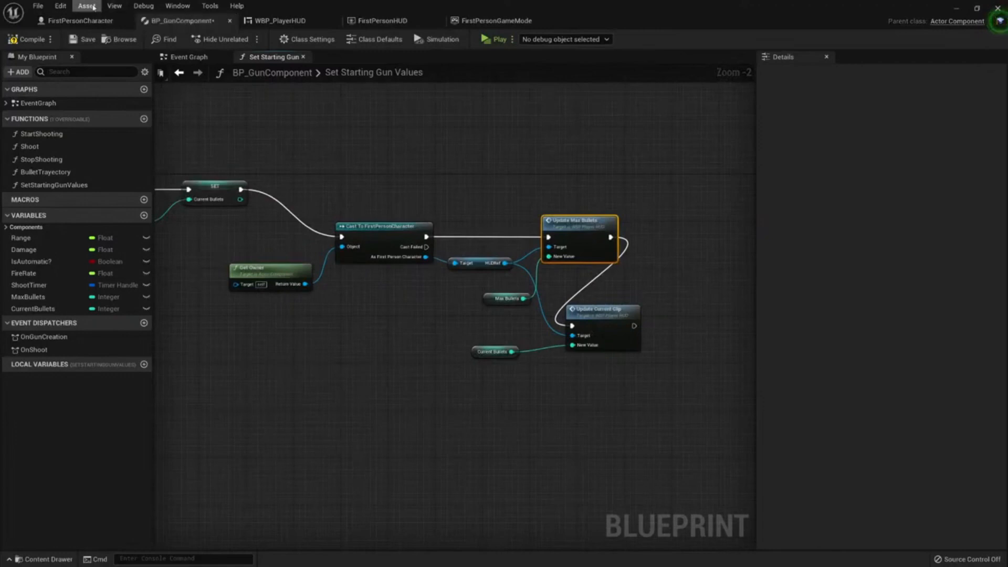
left_click(86, 7)
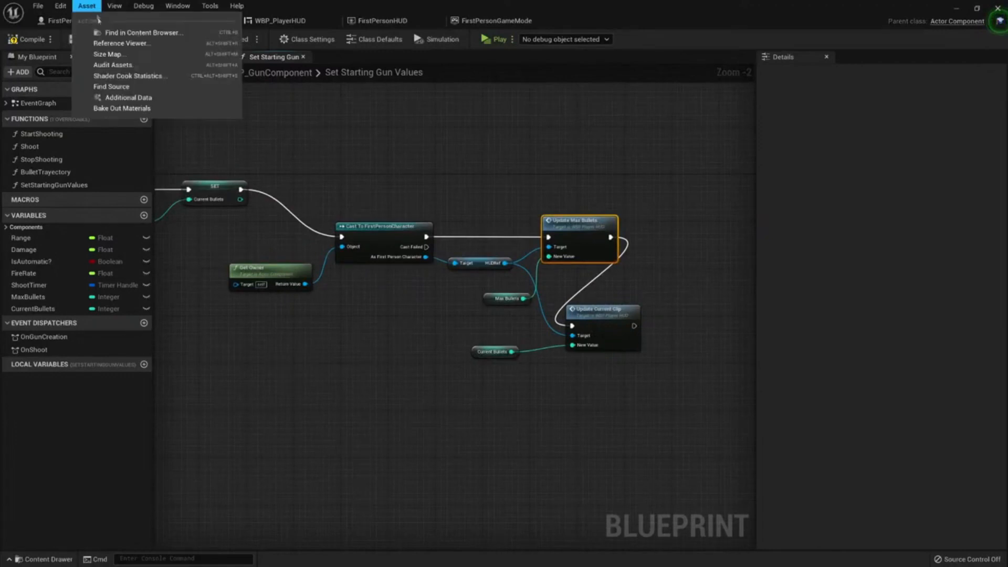
left_click(122, 43)
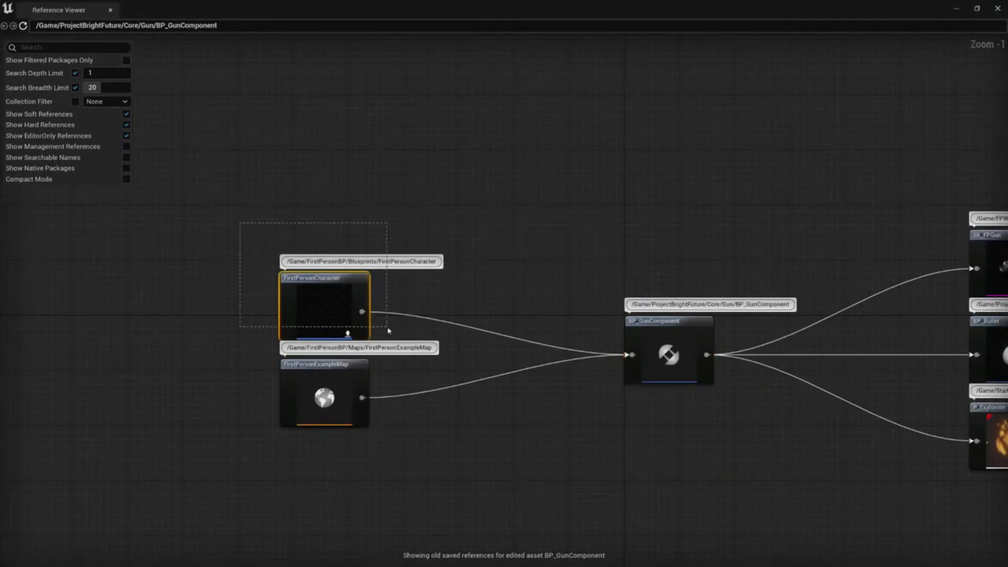
left_click(324, 396)
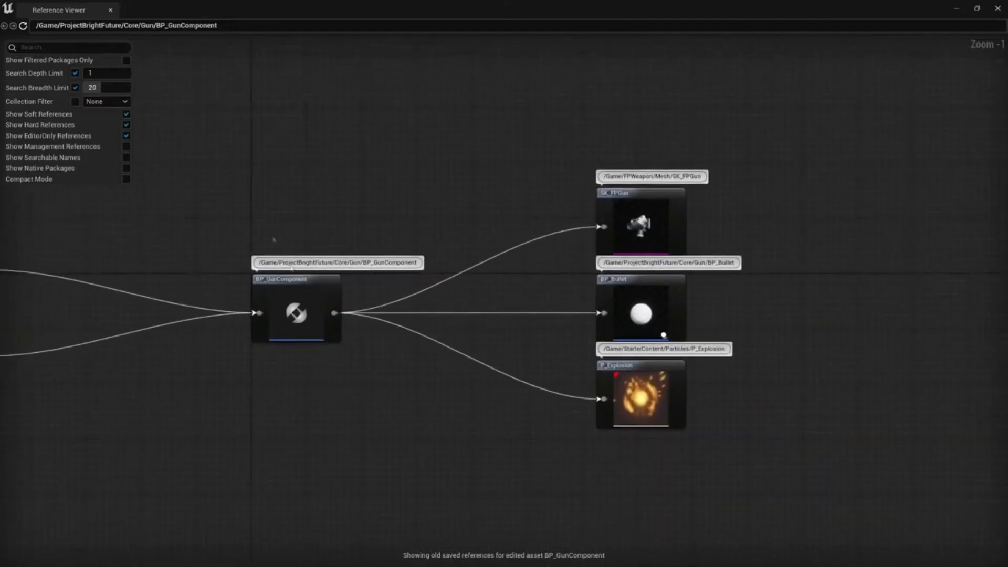
mouse_move(611, 139)
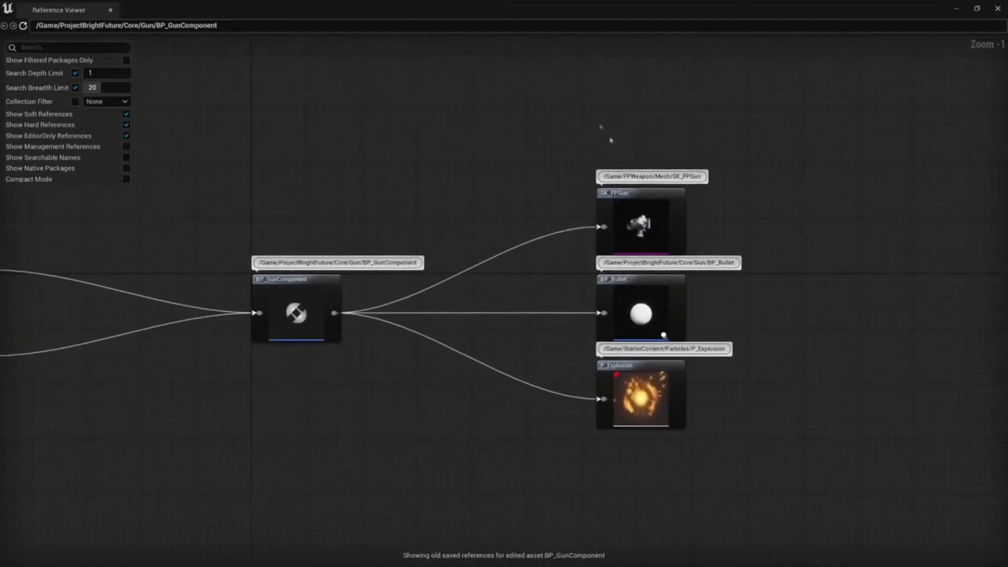
left_click_drag(575, 108, 715, 482)
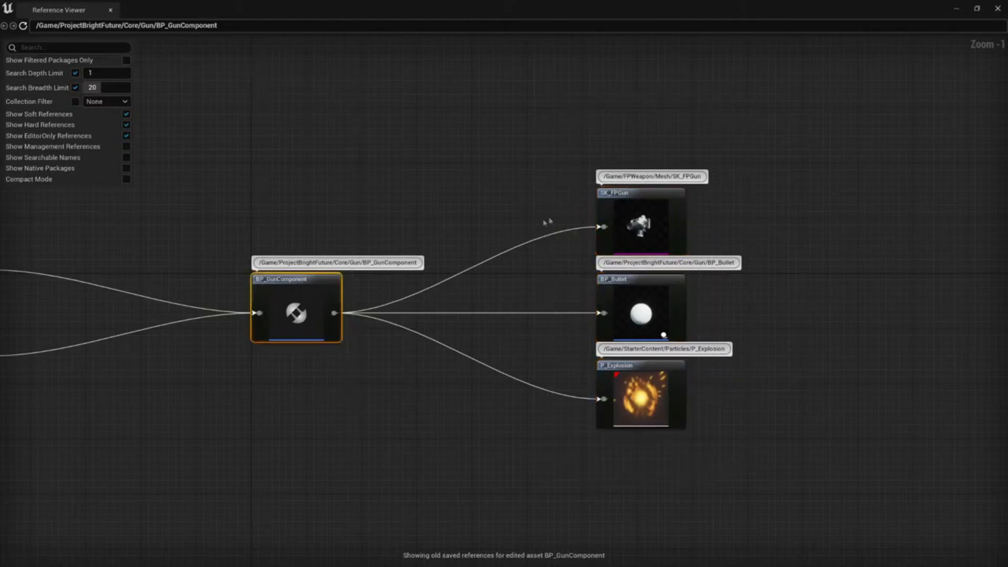
mouse_move(633, 316)
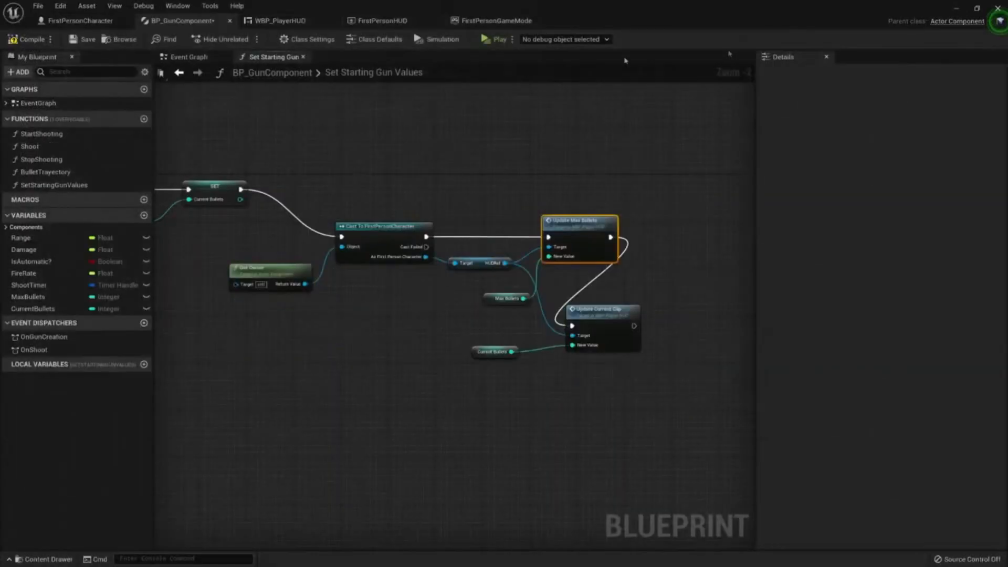
Show BP_GunComponent's Size Map measured by memory size rather than disk size.
left_click(86, 6)
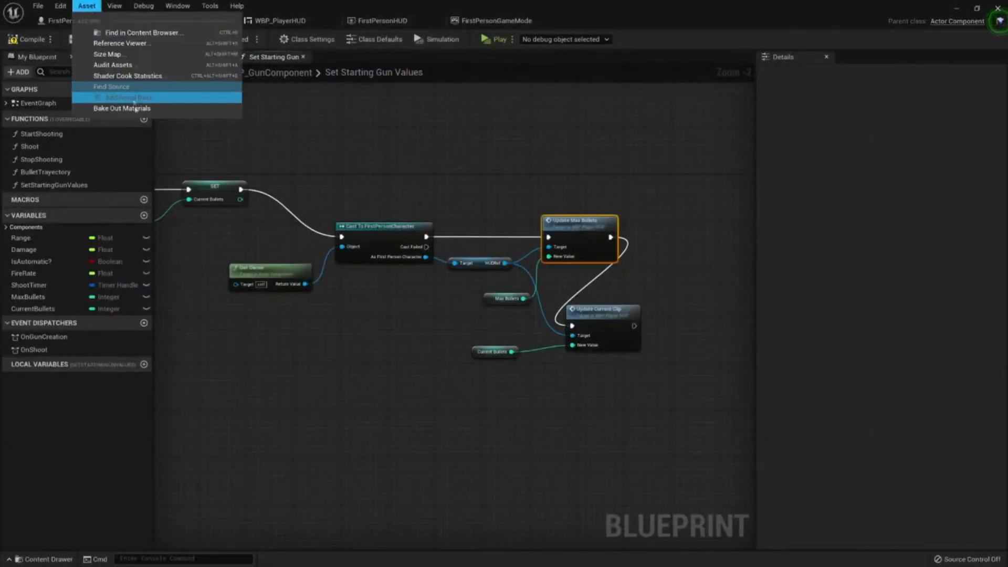
left_click(110, 53)
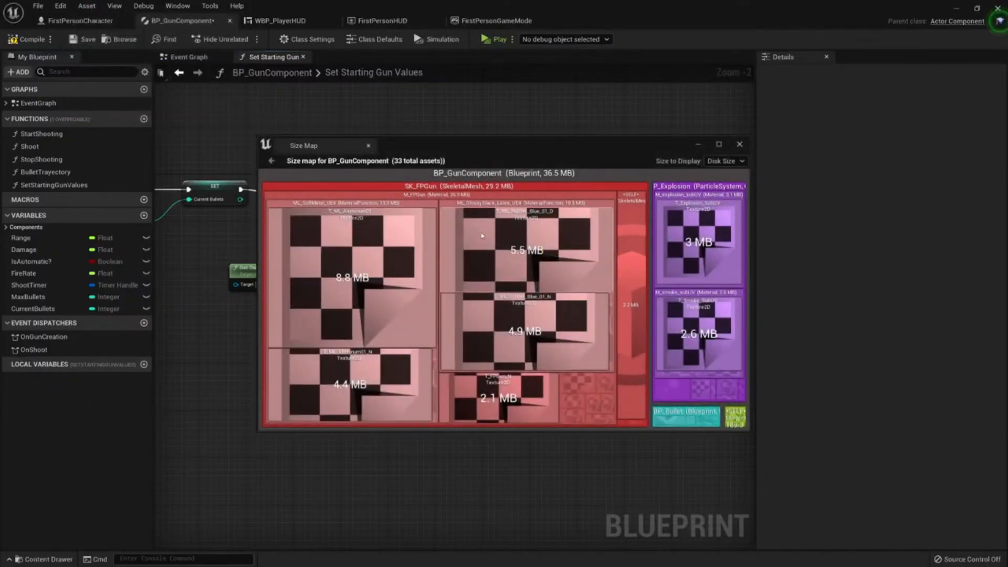
key("alt+tab")
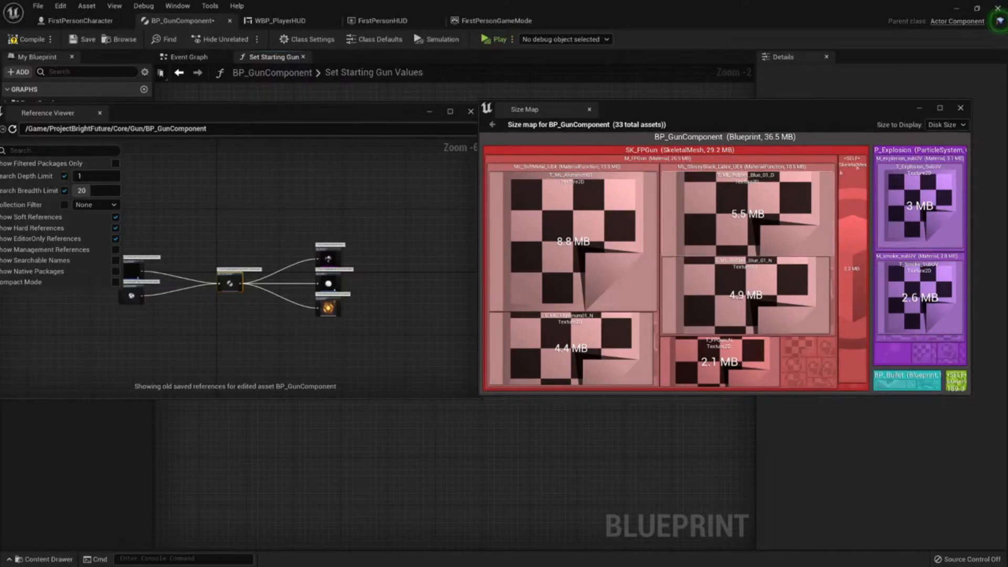
left_click(944, 125)
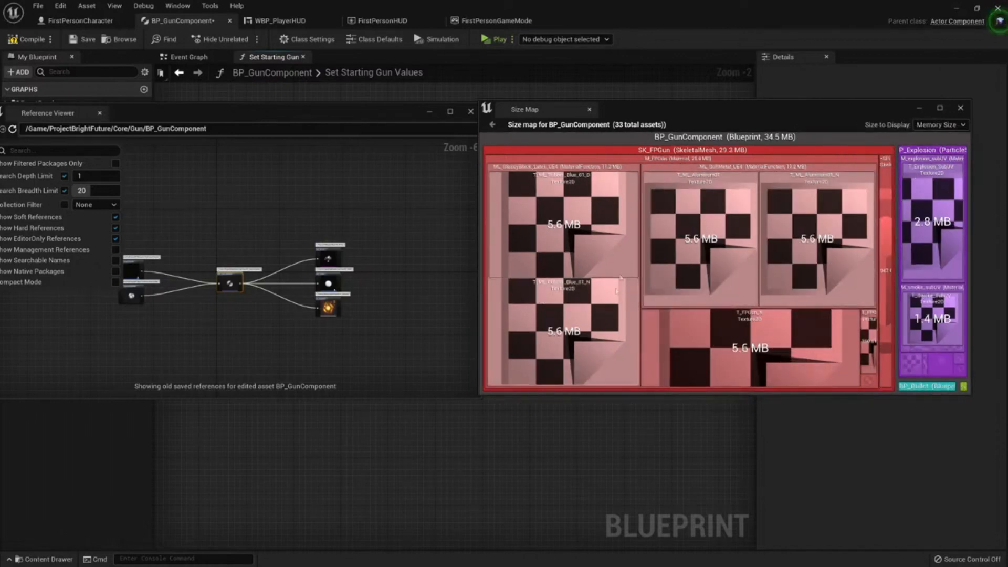
mouse_move(838, 317)
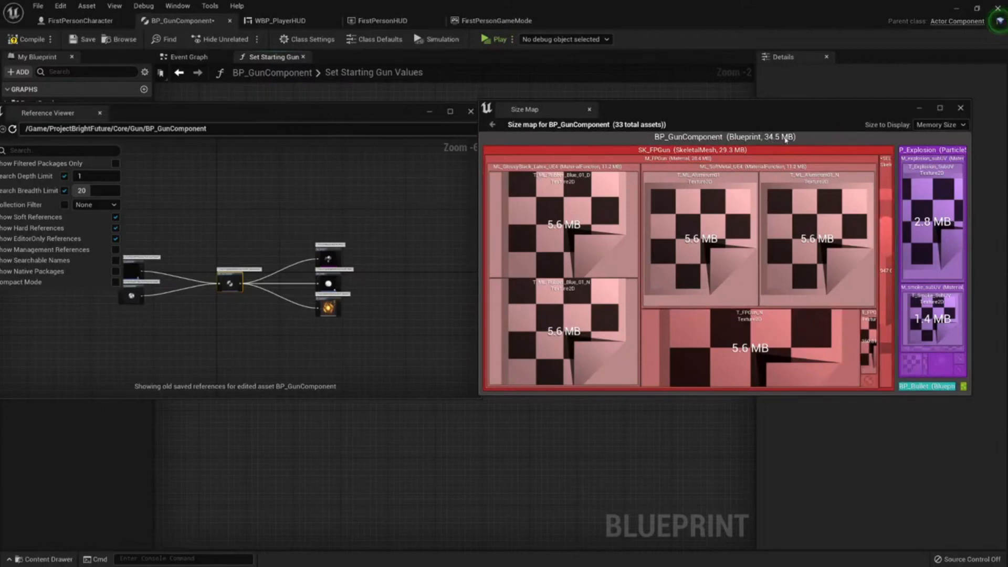
mouse_move(428, 477)
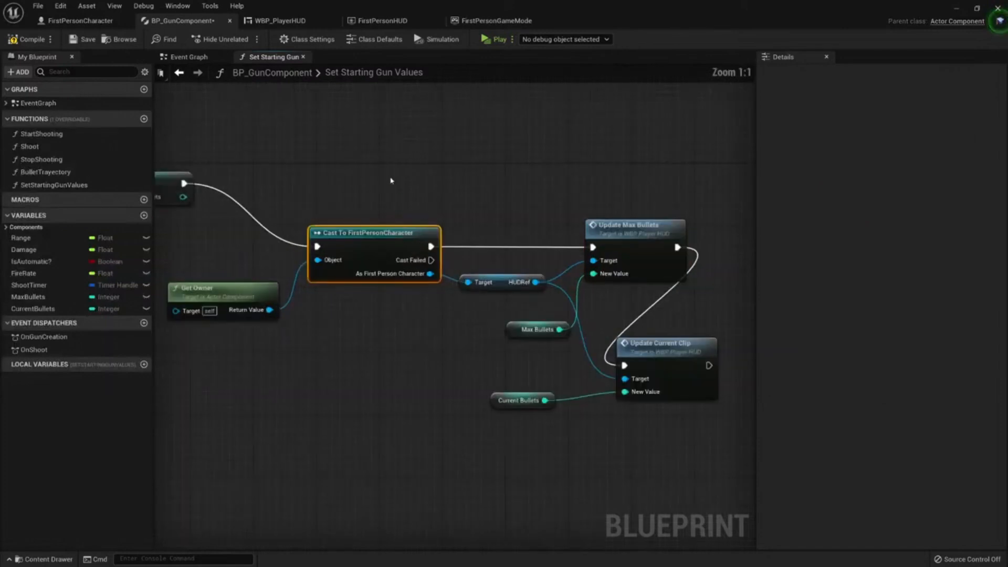
Select the HUDRef variable node and return to BP_GunComponent's reference graph.
left_click(501, 282)
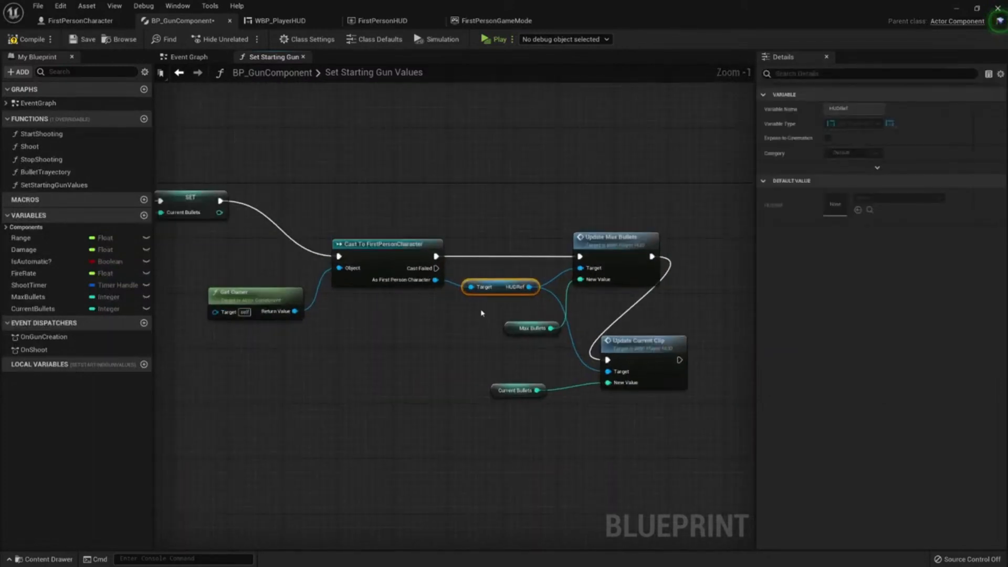
key("alt+tab")
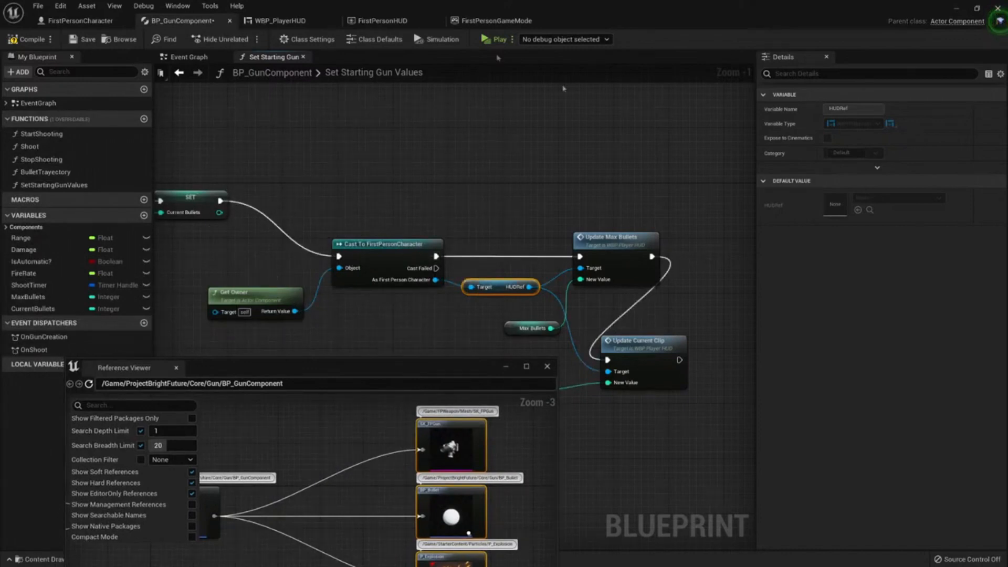
mouse_move(389, 204)
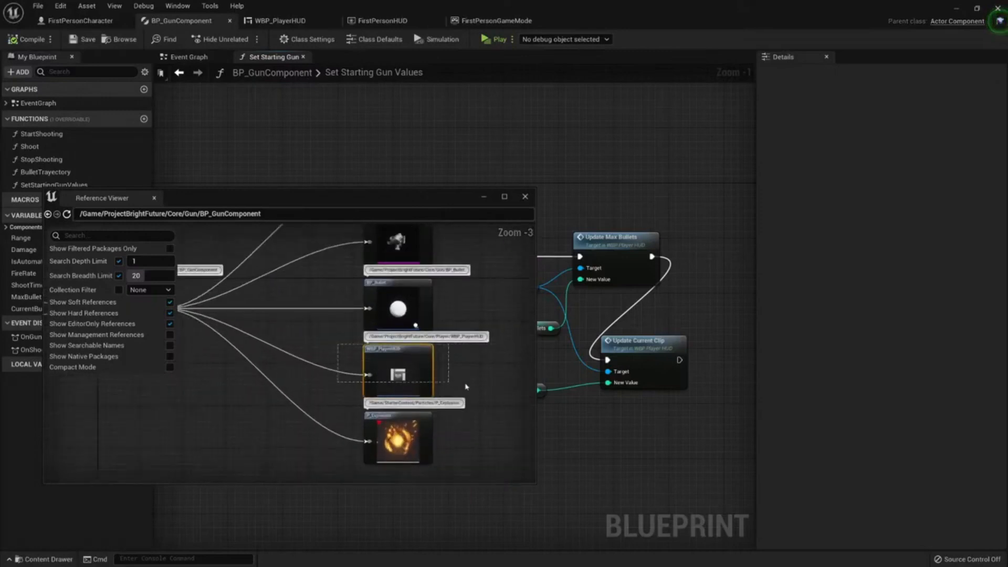
mouse_move(397, 362)
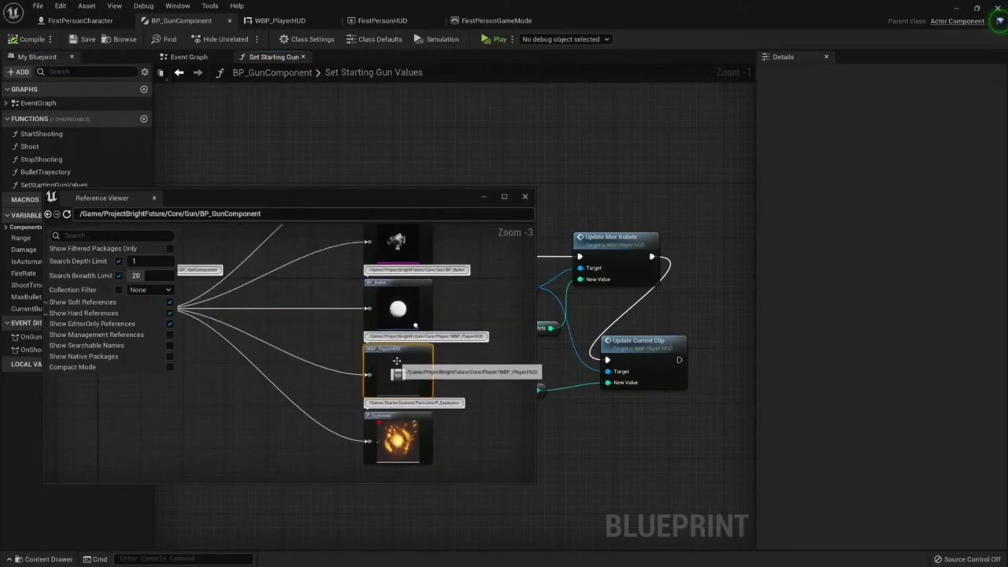
mouse_move(450, 292)
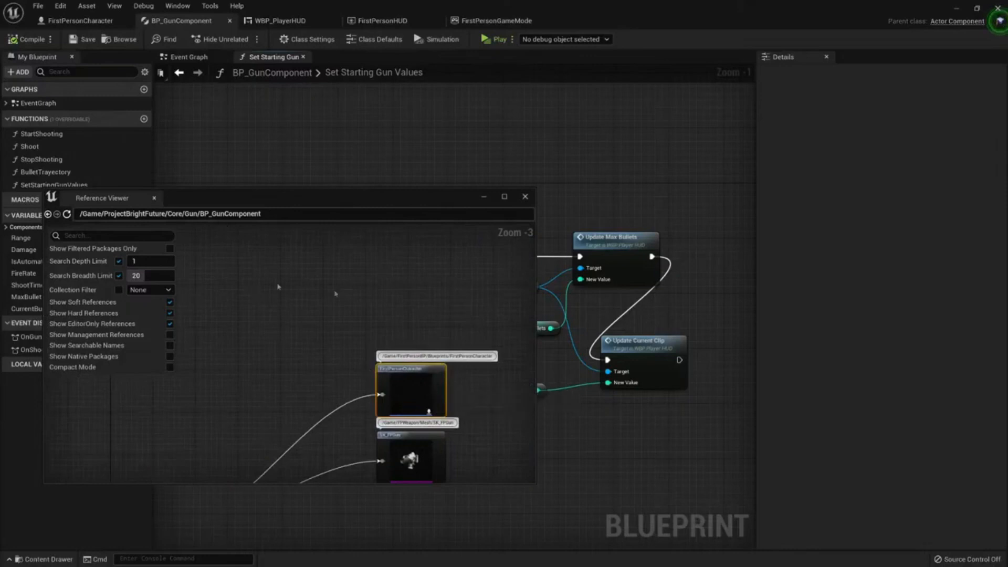
mouse_move(387, 314)
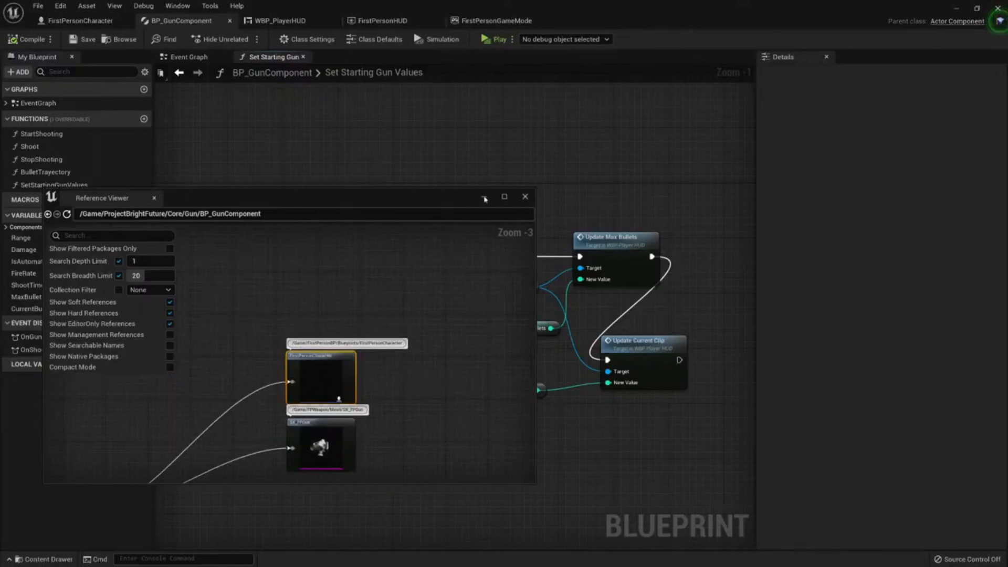
Show the Size Map for BP_GunComponent with its 66.5 MB memory breakdown.
left_click(86, 6)
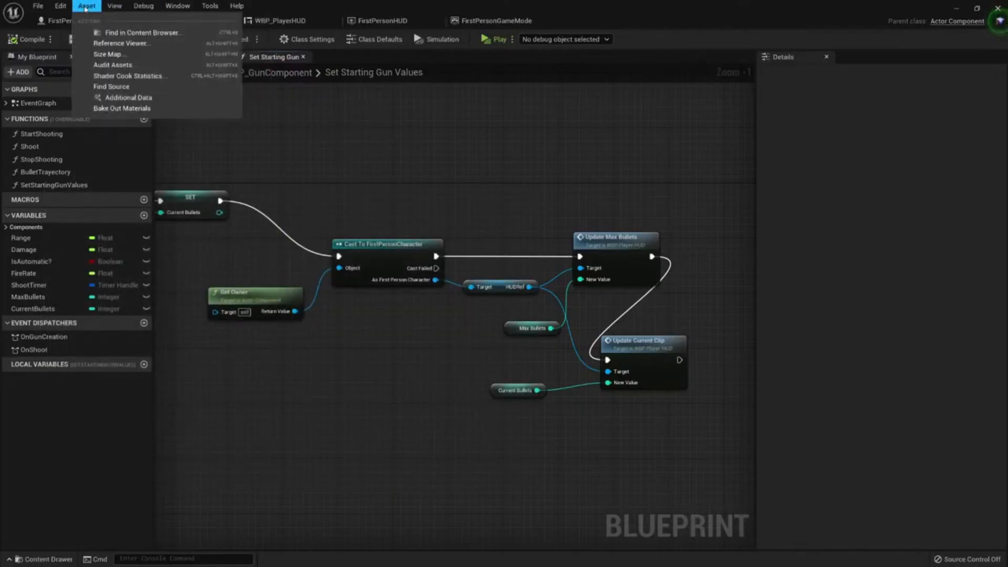
mouse_move(109, 54)
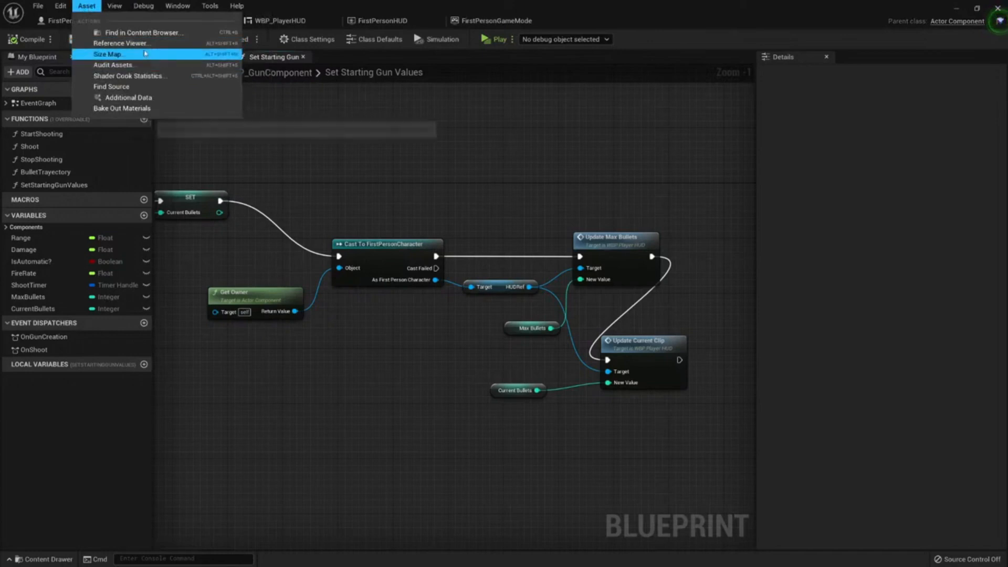
left_click(108, 53)
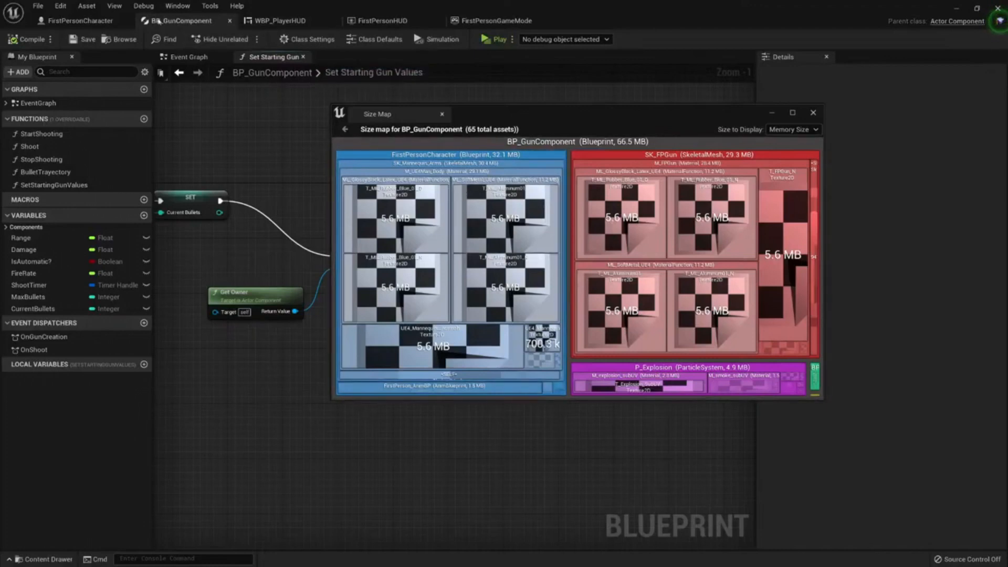
mouse_move(542, 190)
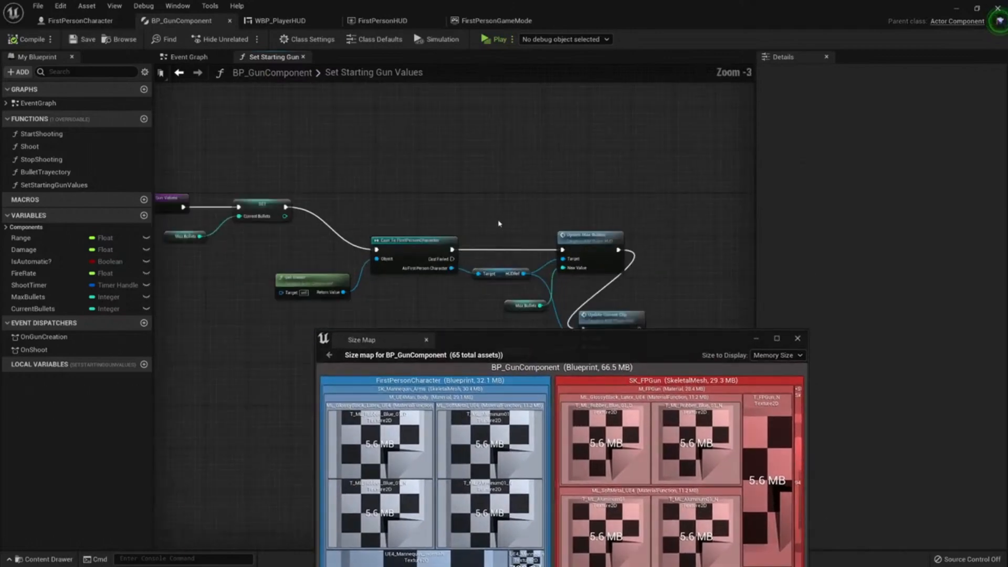
Switch back from the Size Map to the Set Starting Gun Values graph.
key("alt+tab")
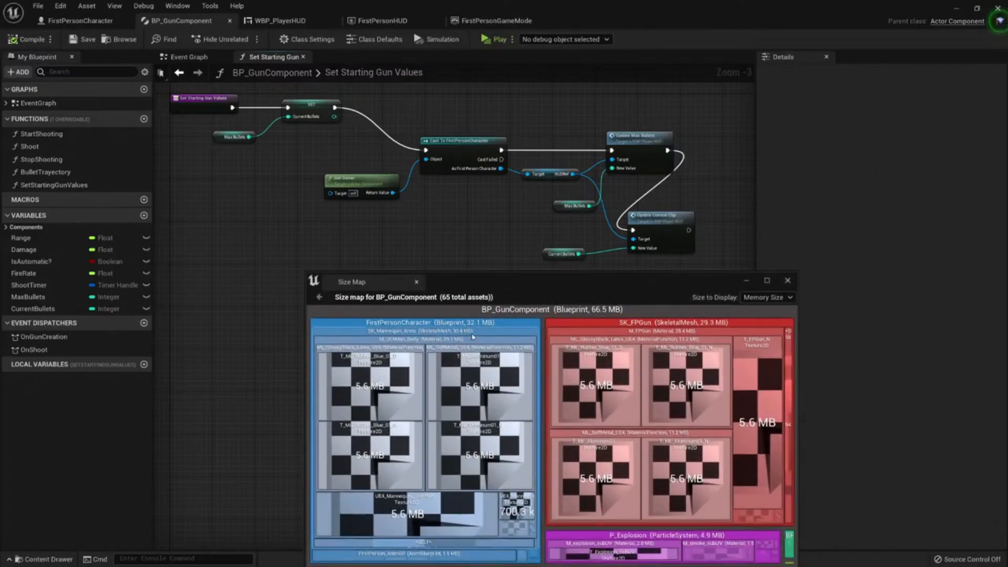
mouse_move(520, 302)
type("g")
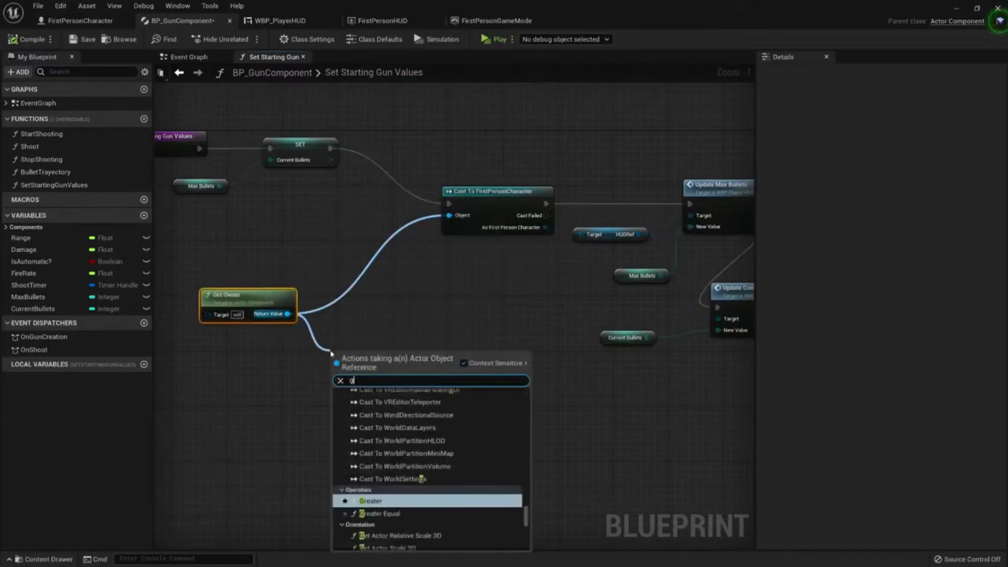
Add a Cast To Character node fed by the gun's Get Owner return value.
type("et cont")
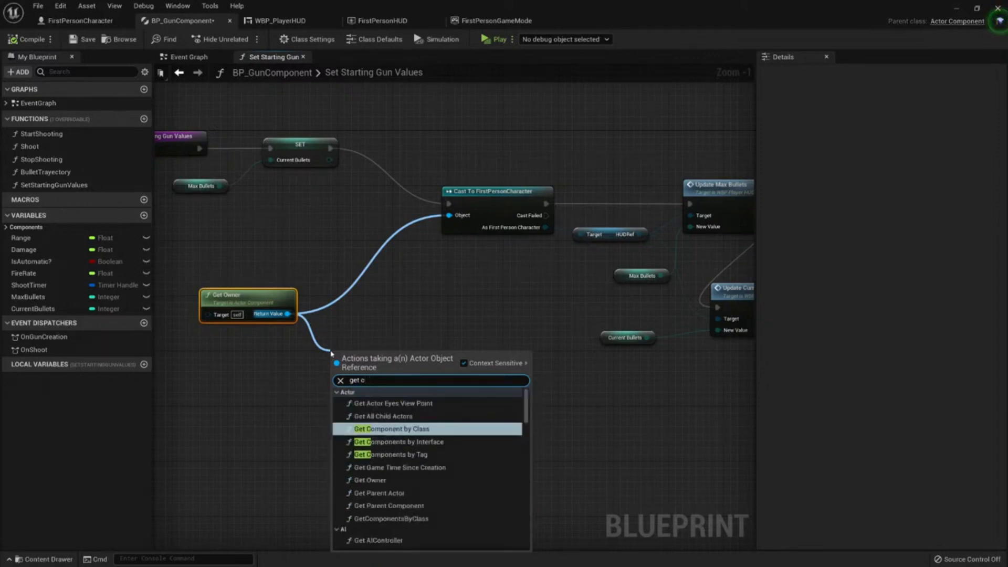
type("castt")
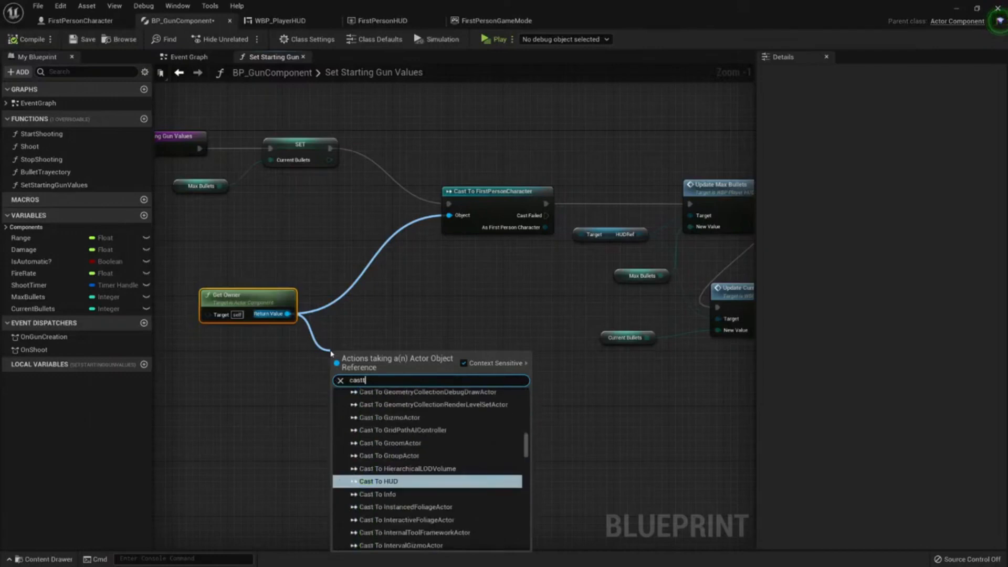
key("Backspace")
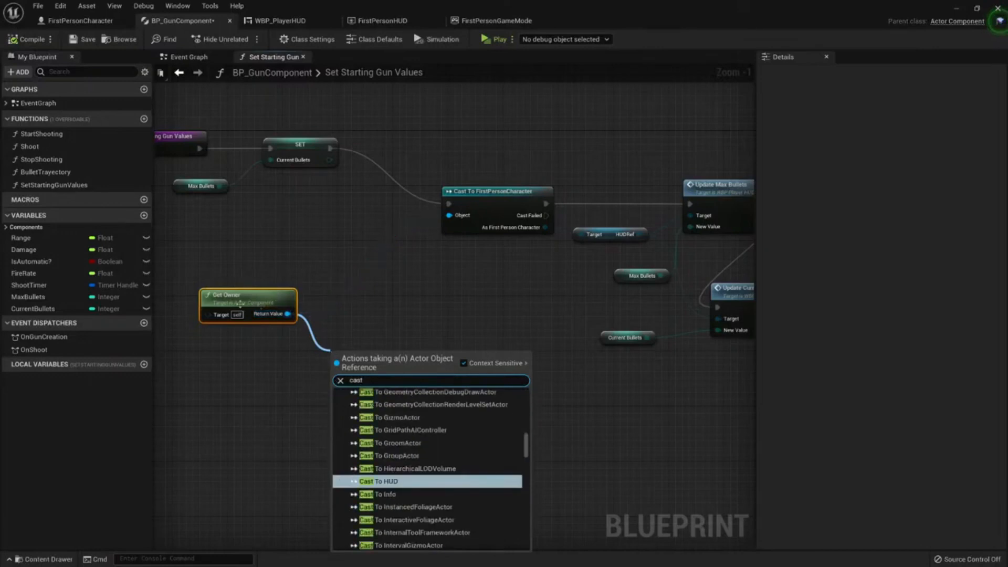
mouse_move(236, 315)
type(" to")
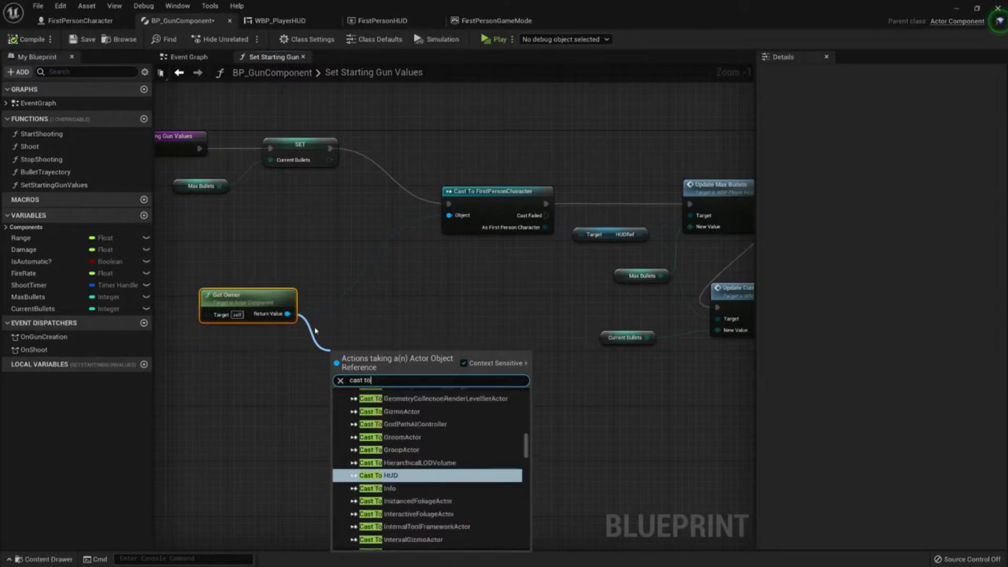
type("c")
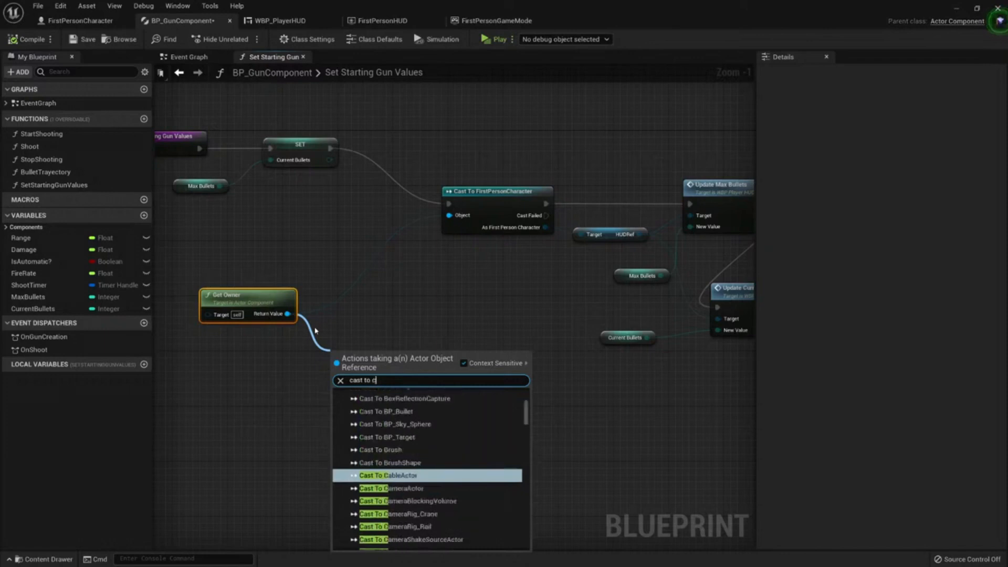
left_click(387, 487)
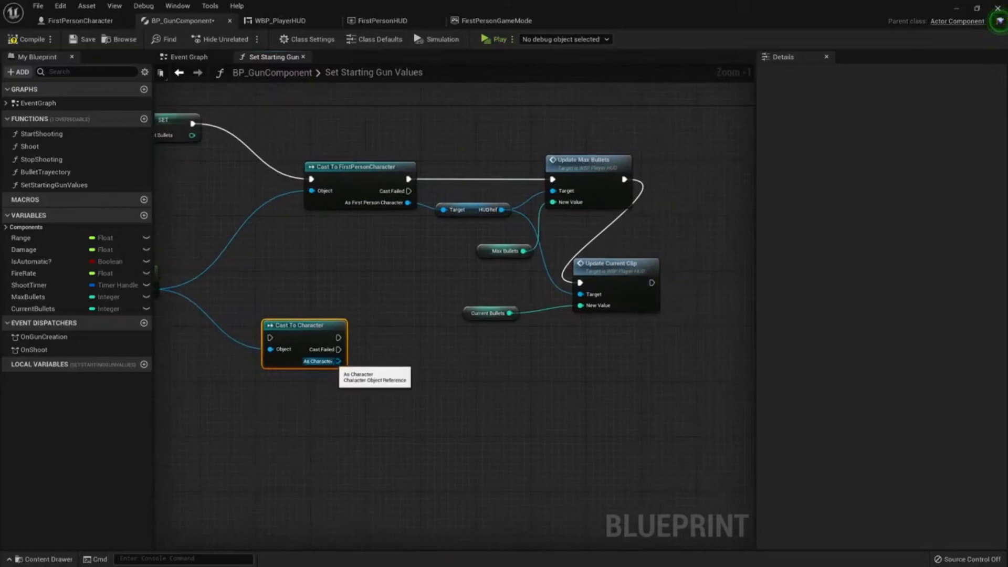
Get the Character's controller and cast it to PlayerController, wired after the Character cast.
left_click_drag(336, 361, 412, 380)
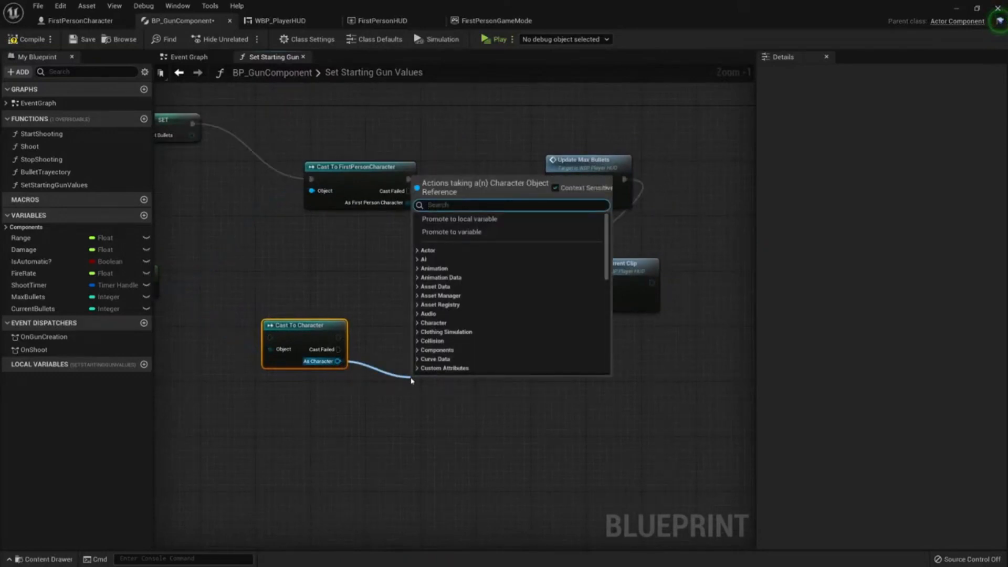
type("c")
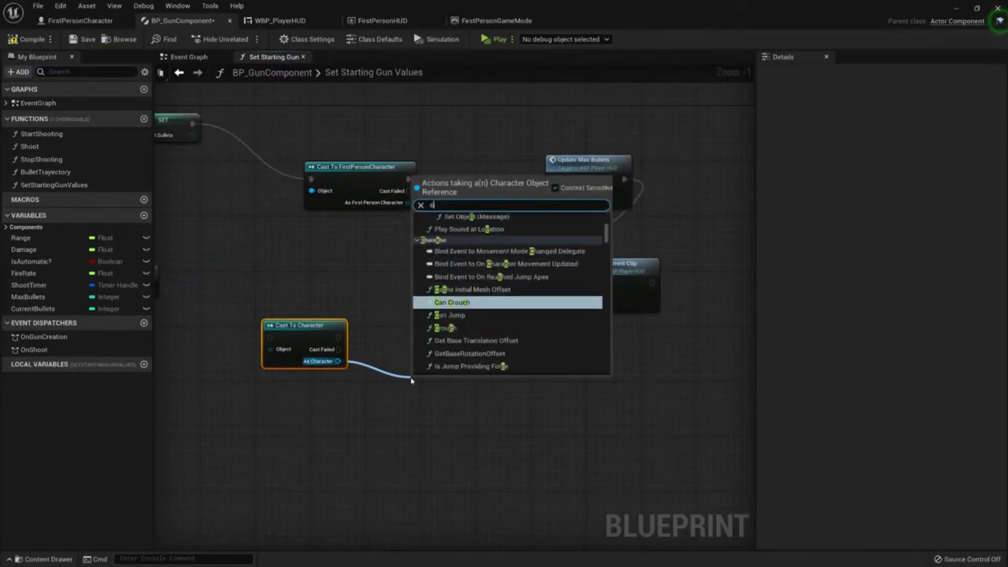
type("et")
type("cast to pla")
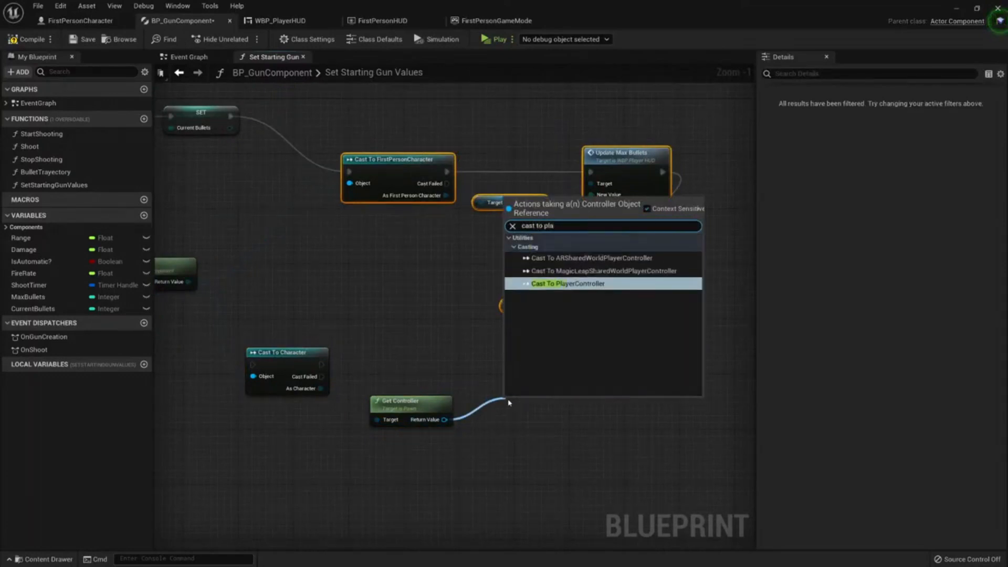
left_click(566, 283)
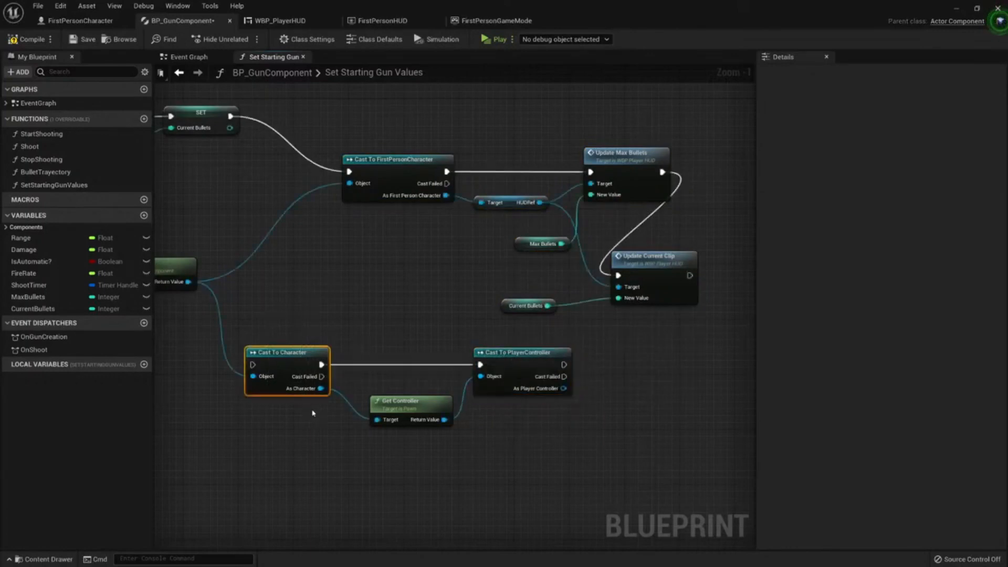
mouse_move(345, 339)
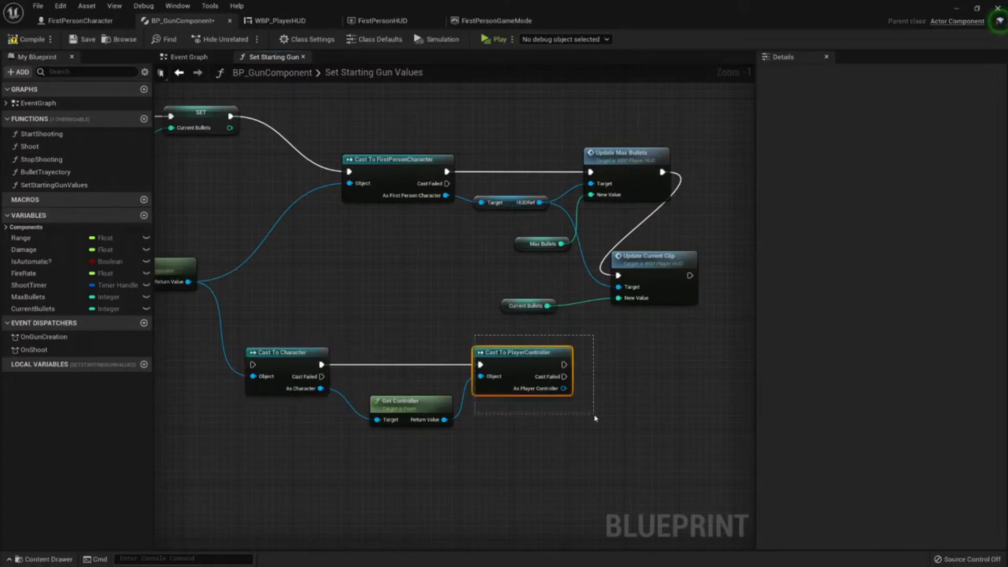
mouse_move(402, 405)
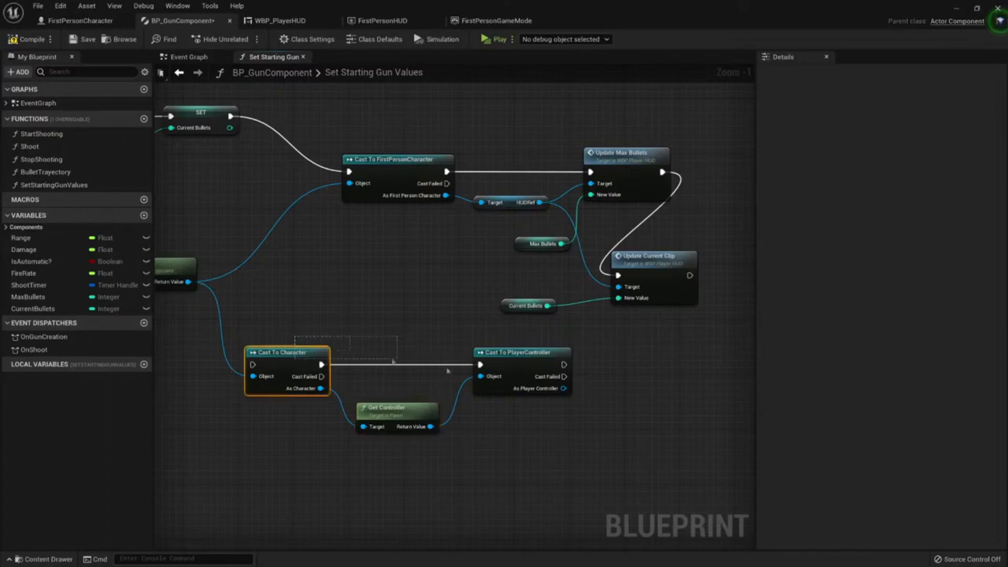
left_click(520, 353)
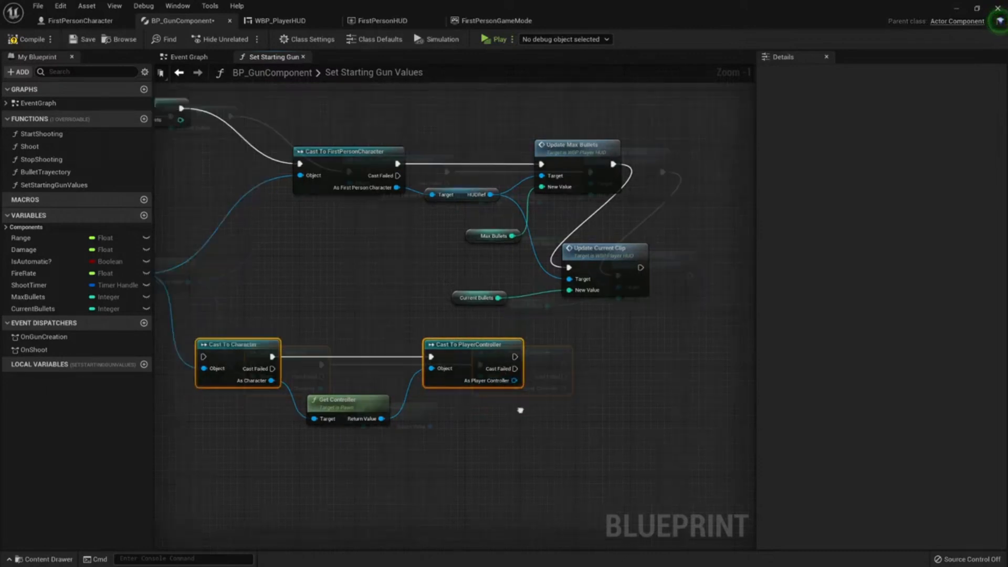
Get the PlayerController's HUD and cast it to FirstPersonHUD.
left_click_drag(490, 376, 556, 388)
type("get")
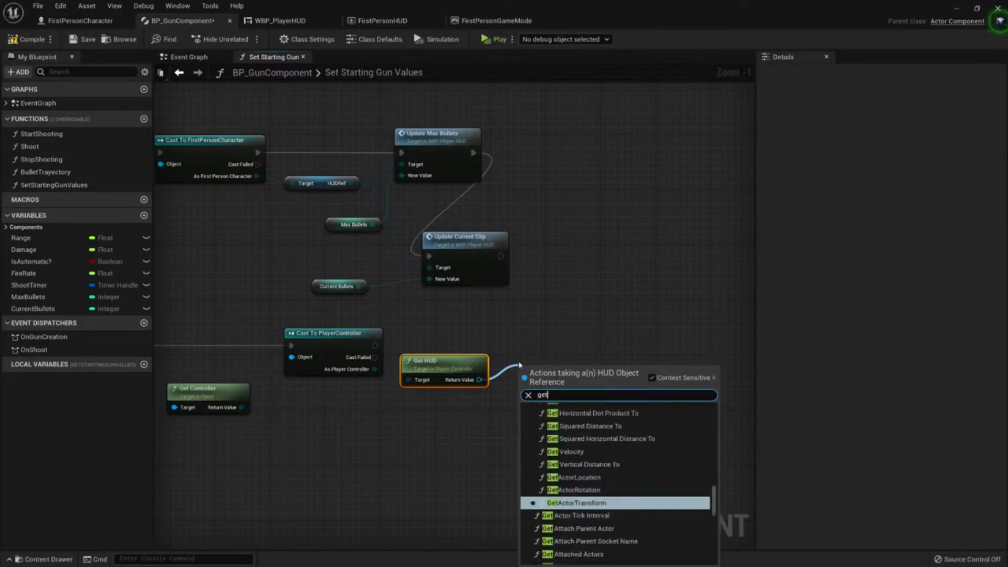
type("cast to")
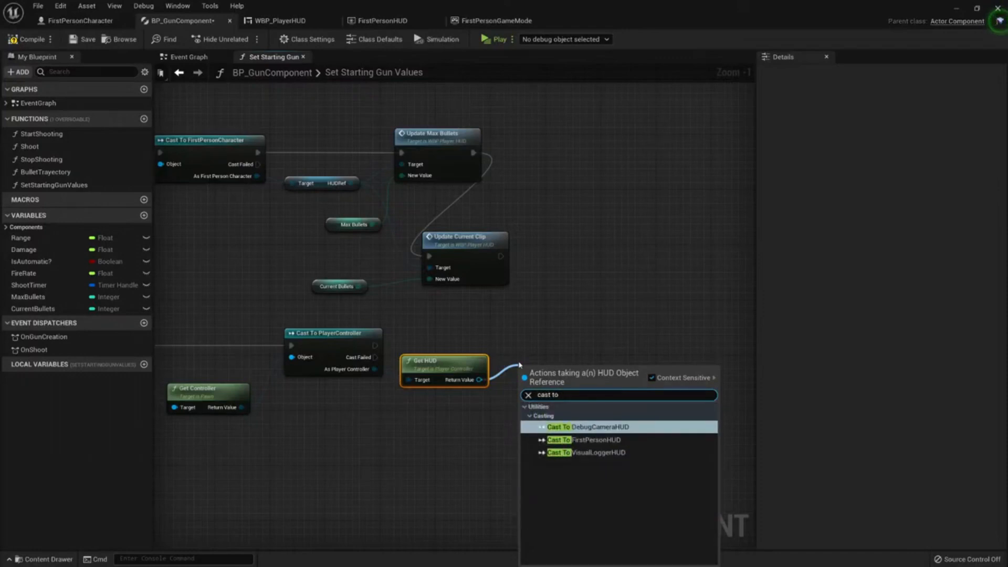
left_click(576, 440)
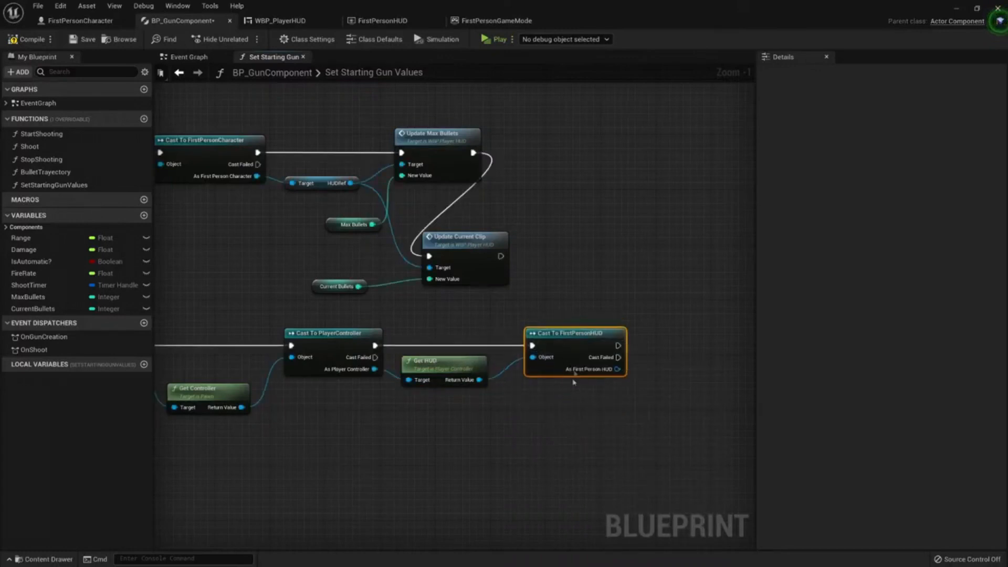
mouse_move(549, 319)
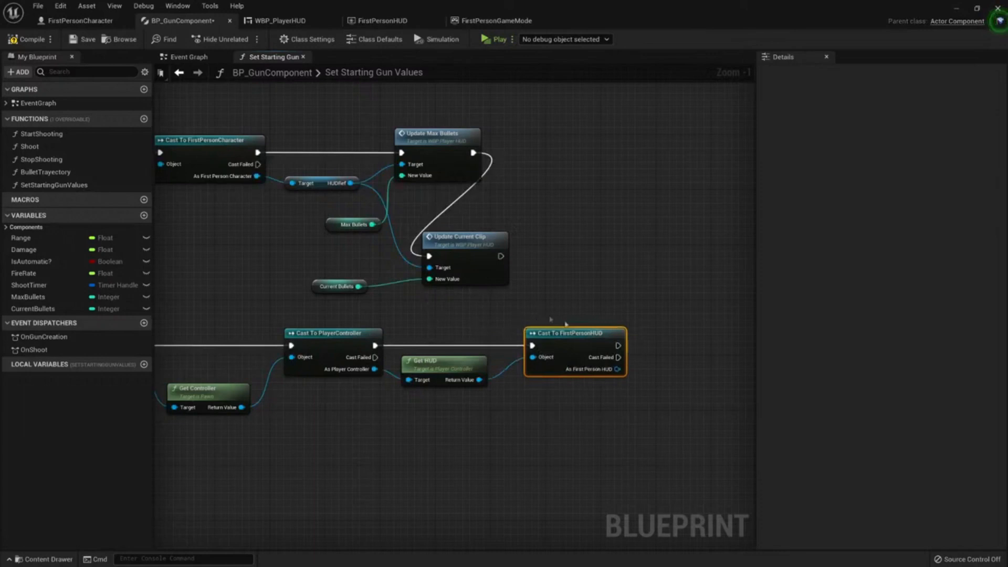
mouse_move(558, 342)
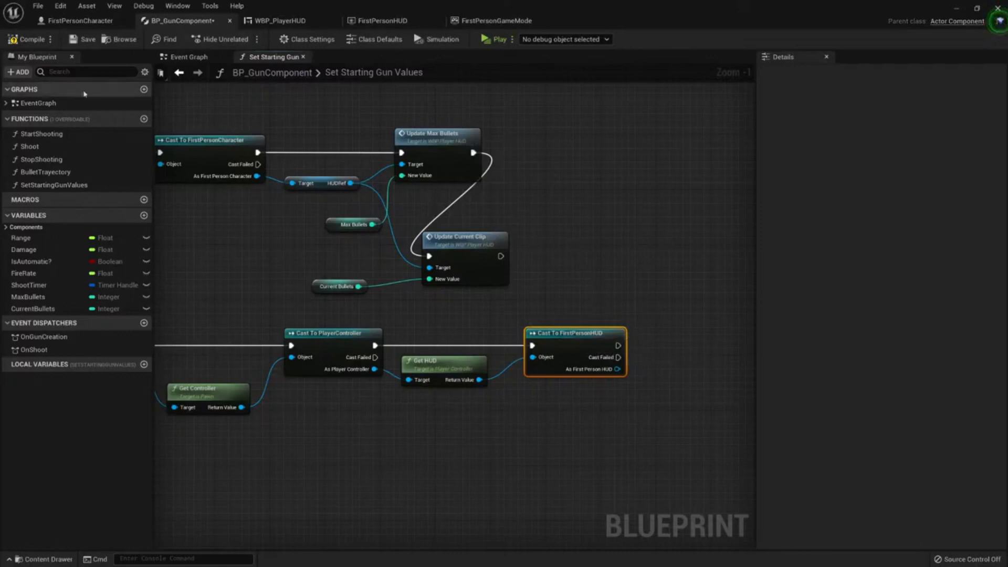
mouse_move(262, 137)
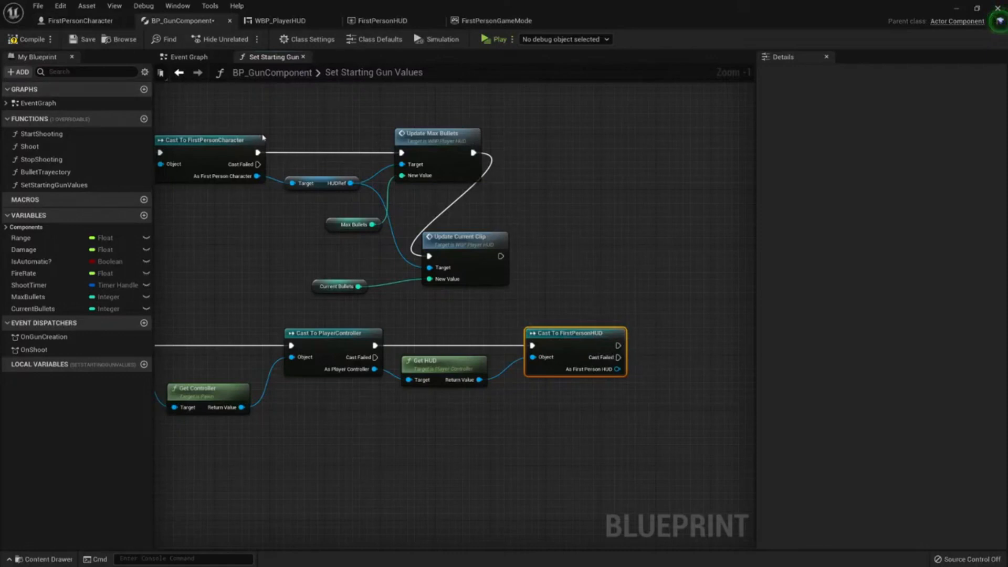
mouse_move(611, 319)
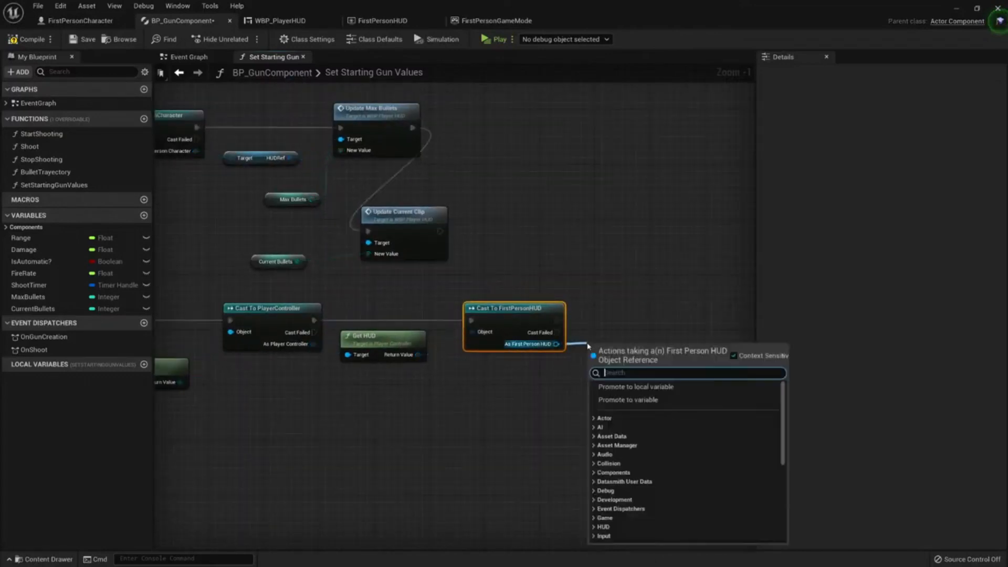
Add a Get HUDRef node reading from the As First Person HUD output.
type("gu")
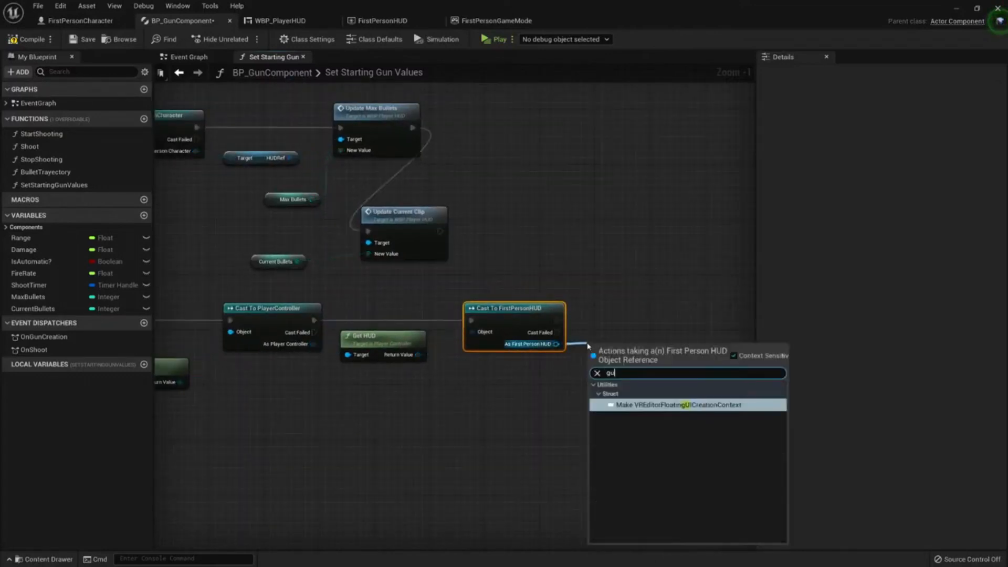
type("hudr")
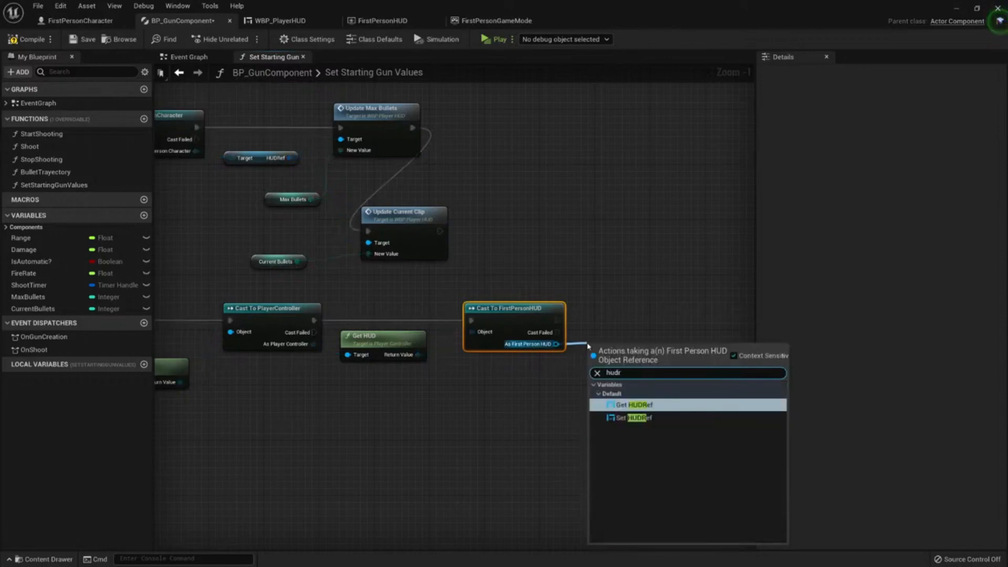
left_click(632, 404)
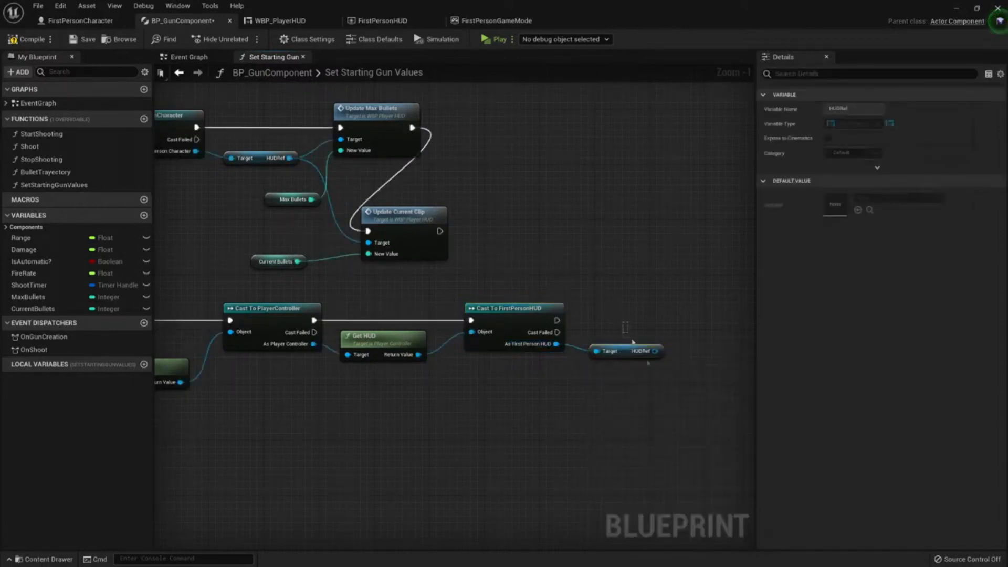
left_click(624, 351)
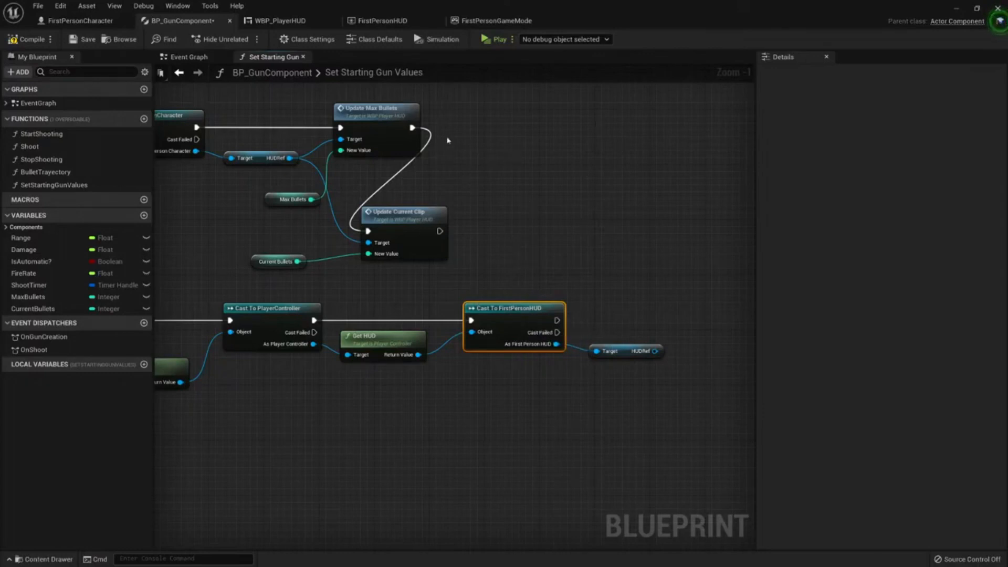
mouse_move(442, 167)
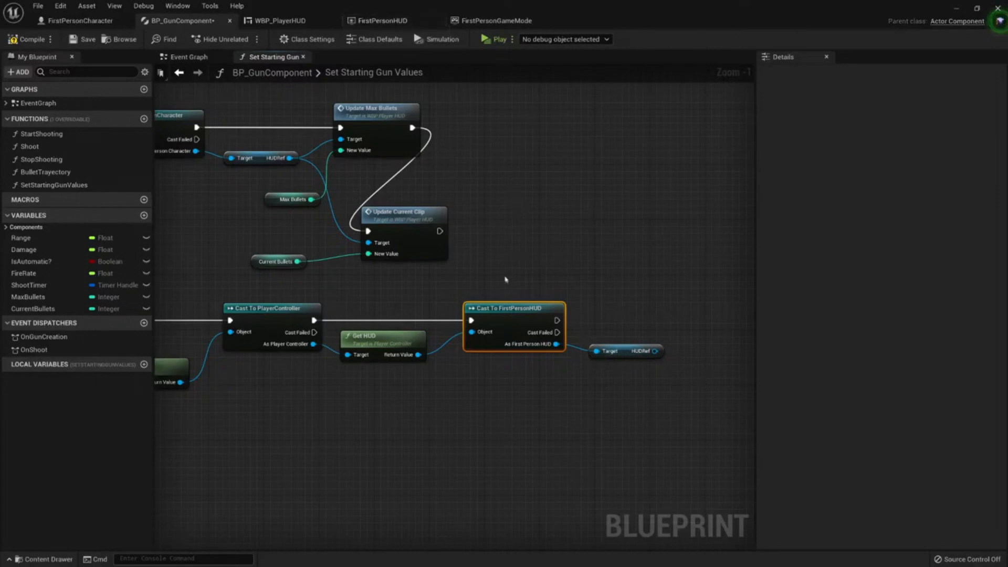
Switch to FirstPersonHUD's Event Graph, glancing at the WBP_PlayerHUD widget on the way.
left_click(378, 20)
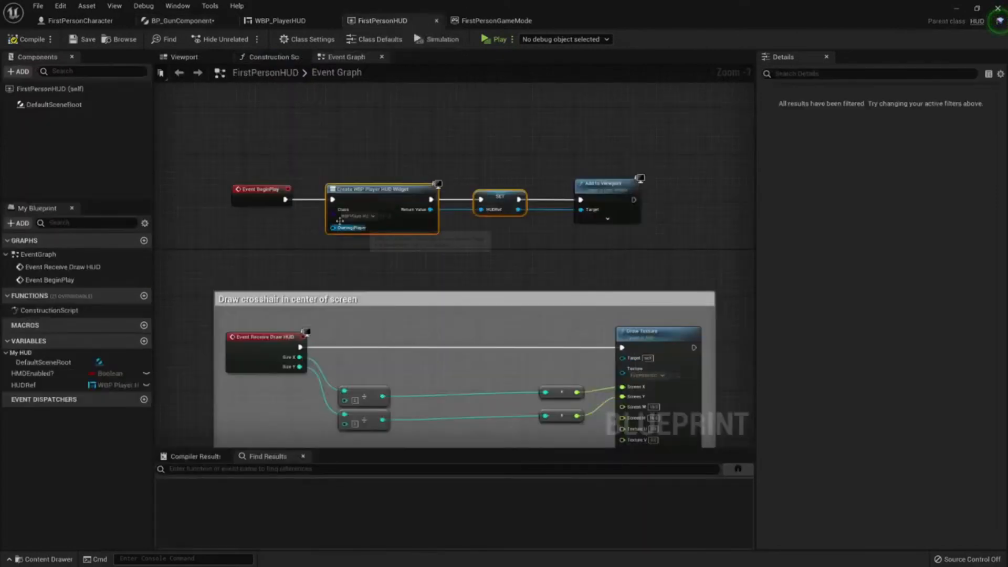
scroll("down", 3)
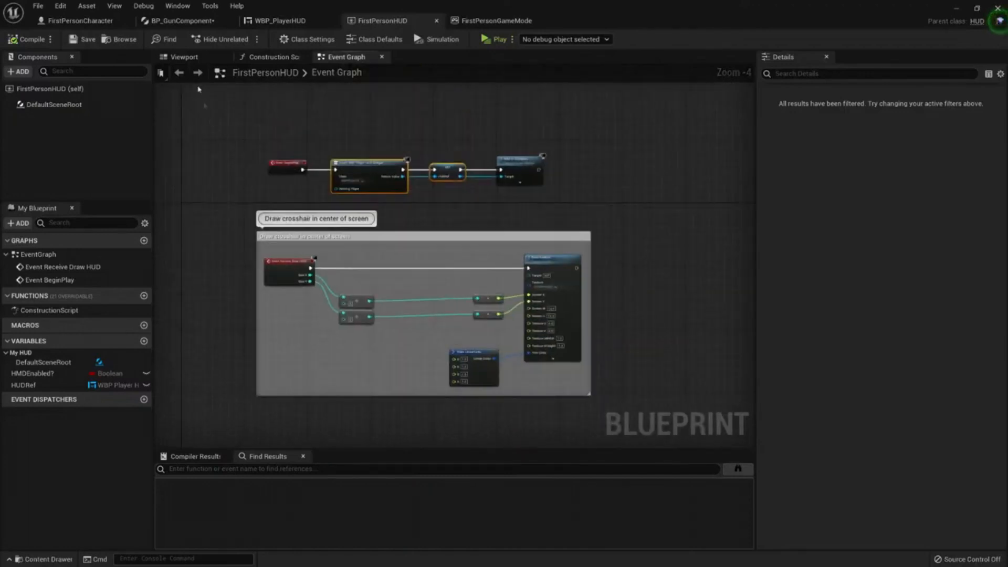
left_click(279, 20)
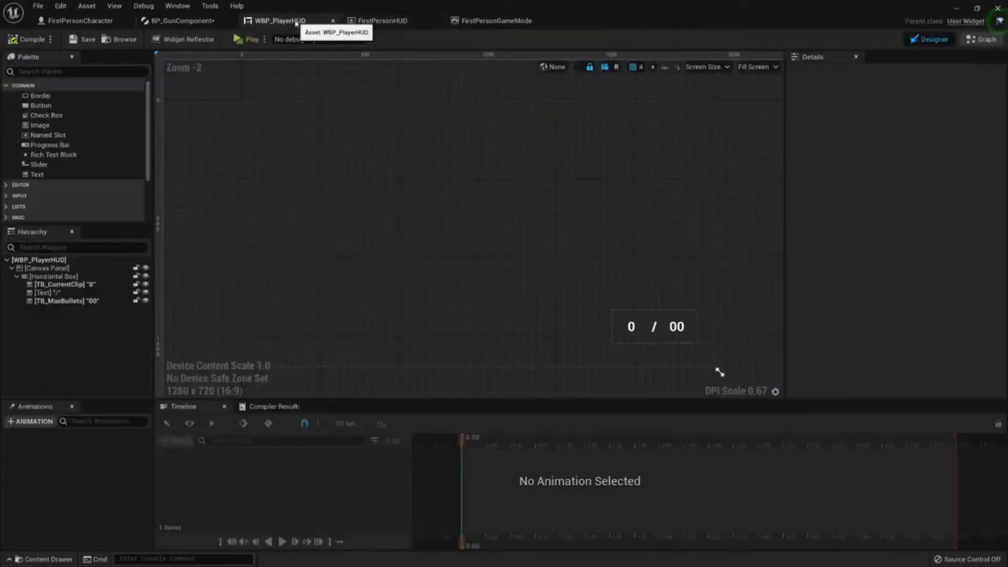
left_click(179, 20)
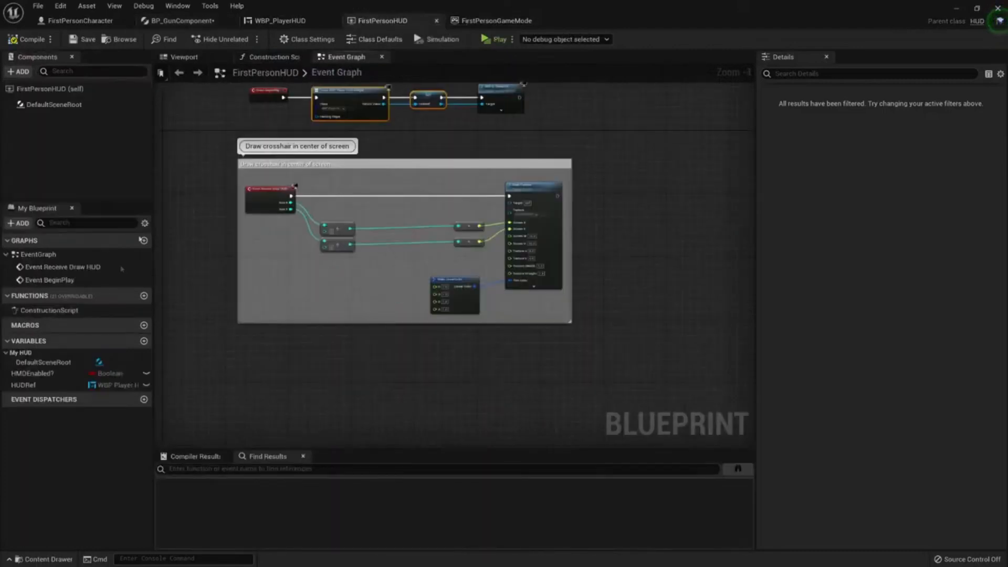
Create an UpdateMaxBullets function in FirstPersonHUD with a New Value input.
left_click(144, 296)
type("UpdateMaxBullets")
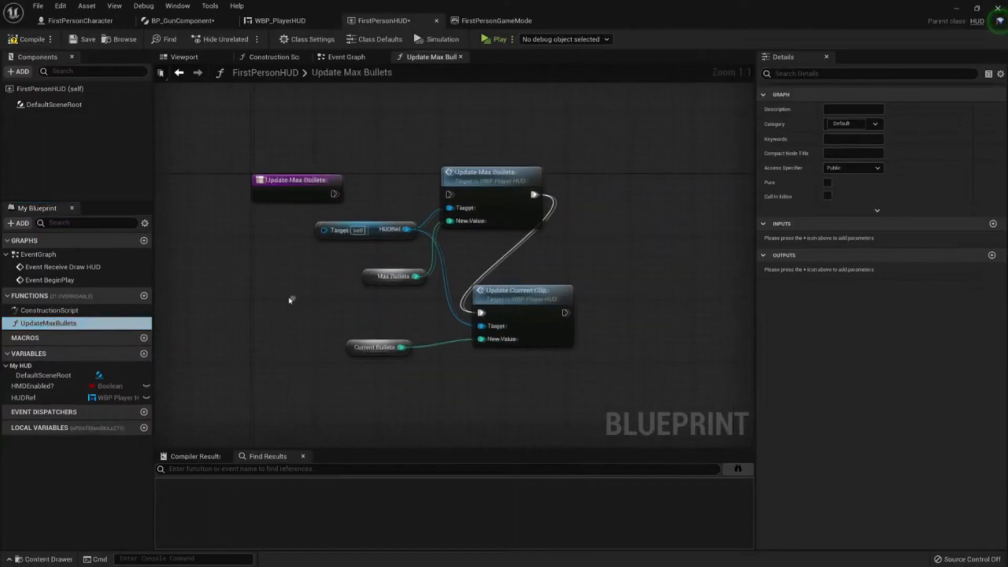
left_click(366, 230)
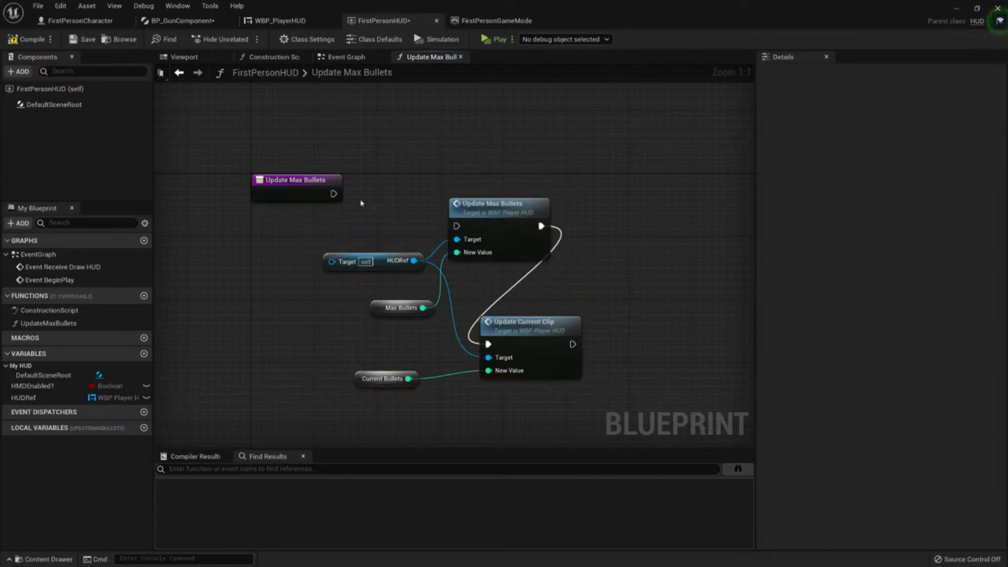
left_click(296, 179)
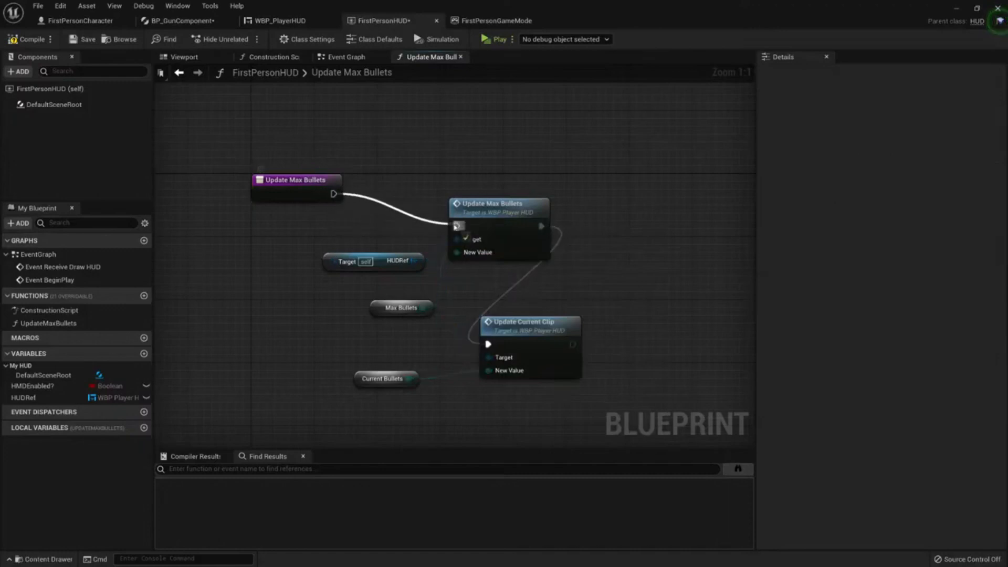
Wire the entry and New Value into HUDRef's Update Max Bullets call and save FirstPersonHUD.
left_click(373, 262)
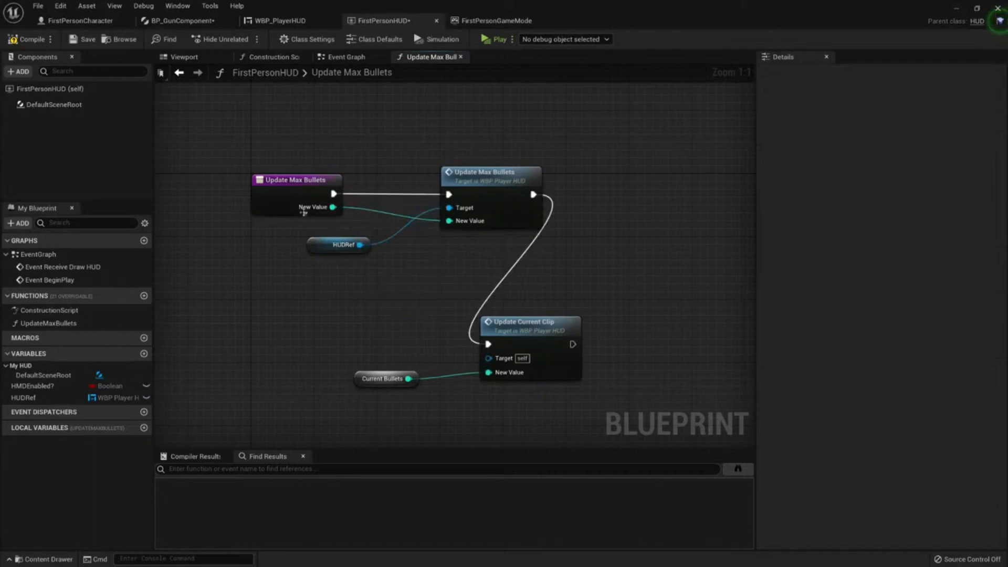
left_click(296, 179)
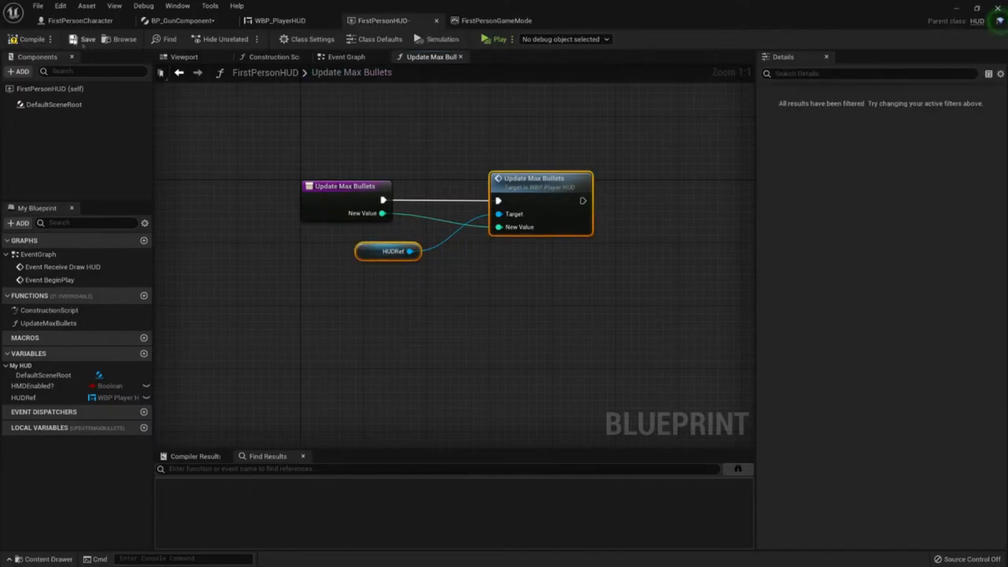
left_click(182, 20)
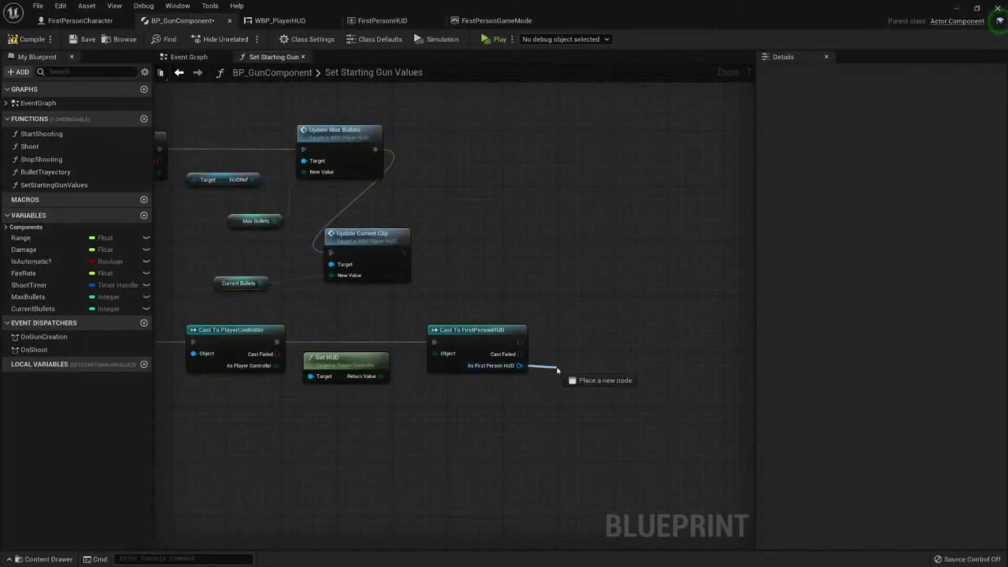
Call Update Max Bullets on the cast FirstPersonHUD with Max Bullets as the New Value.
type("up")
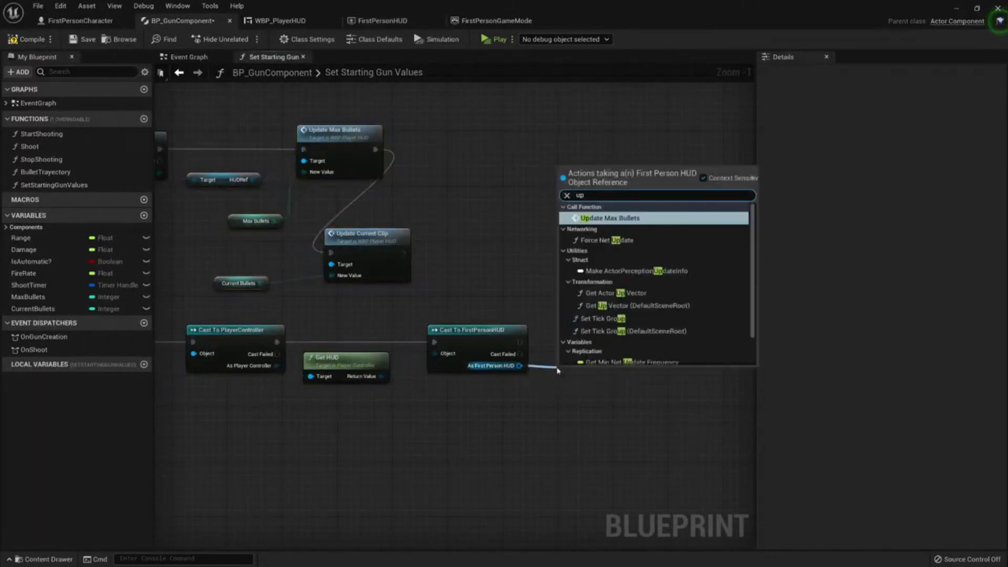
left_click(611, 218)
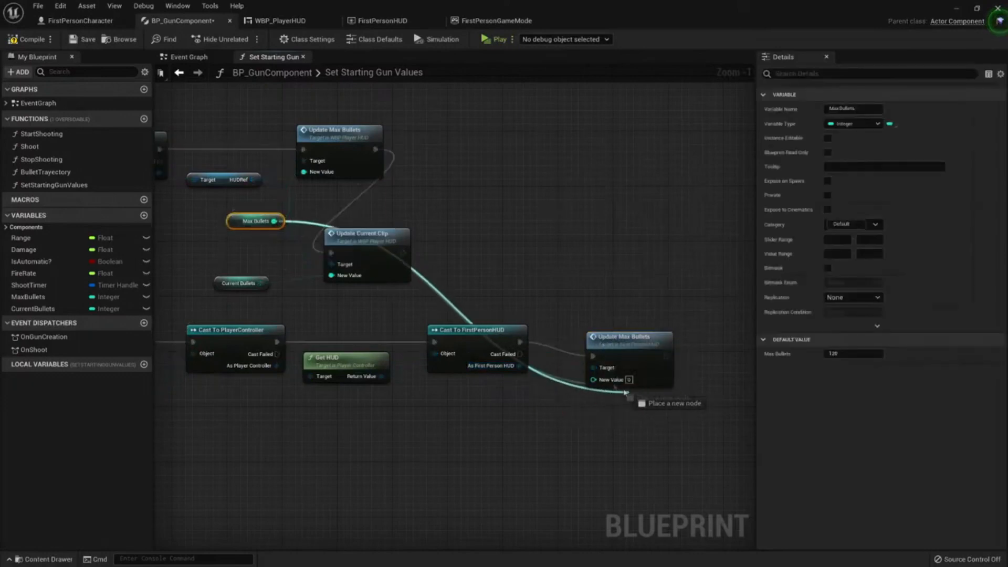
left_click_drag(254, 221, 488, 400)
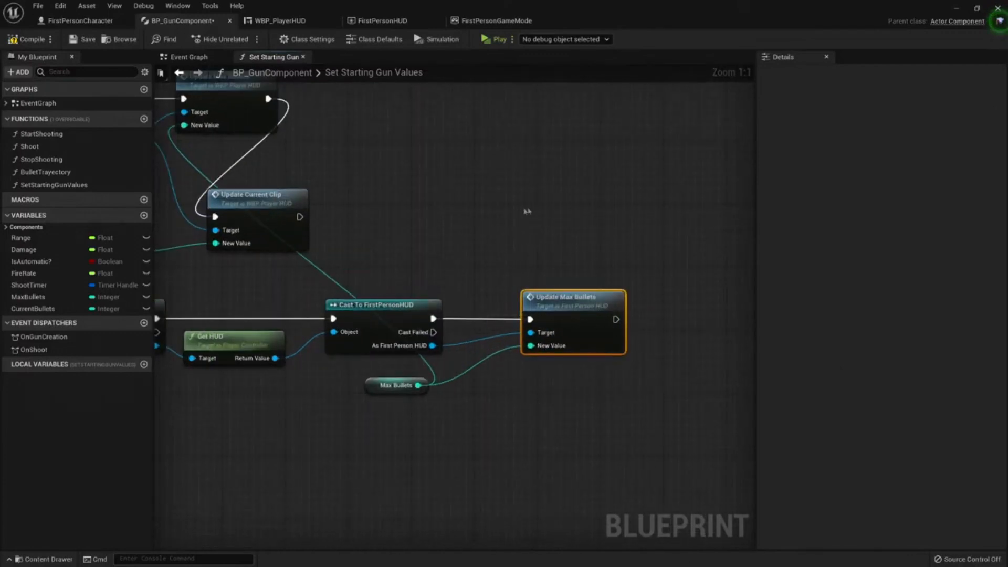
mouse_move(485, 191)
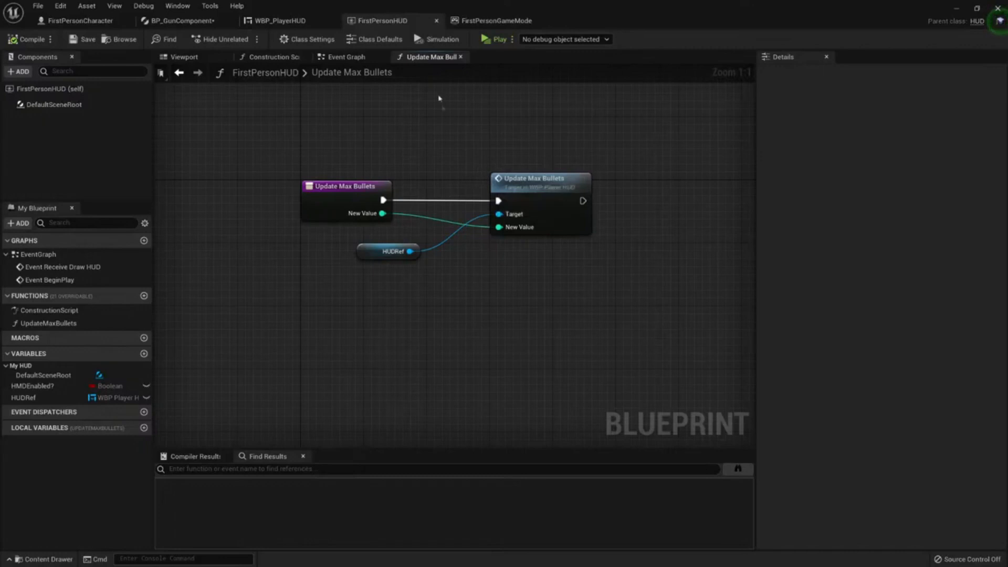
mouse_move(454, 92)
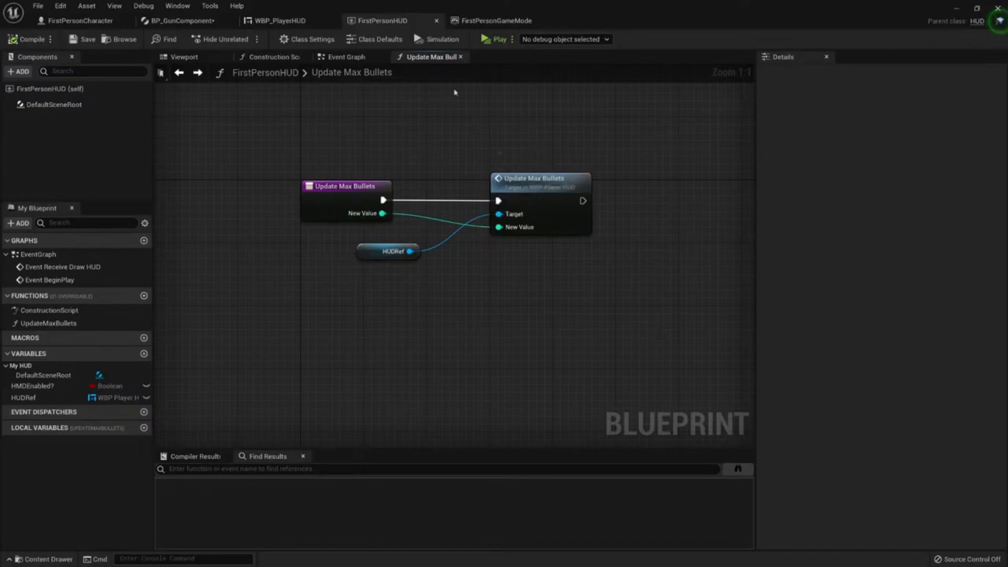
left_click(182, 20)
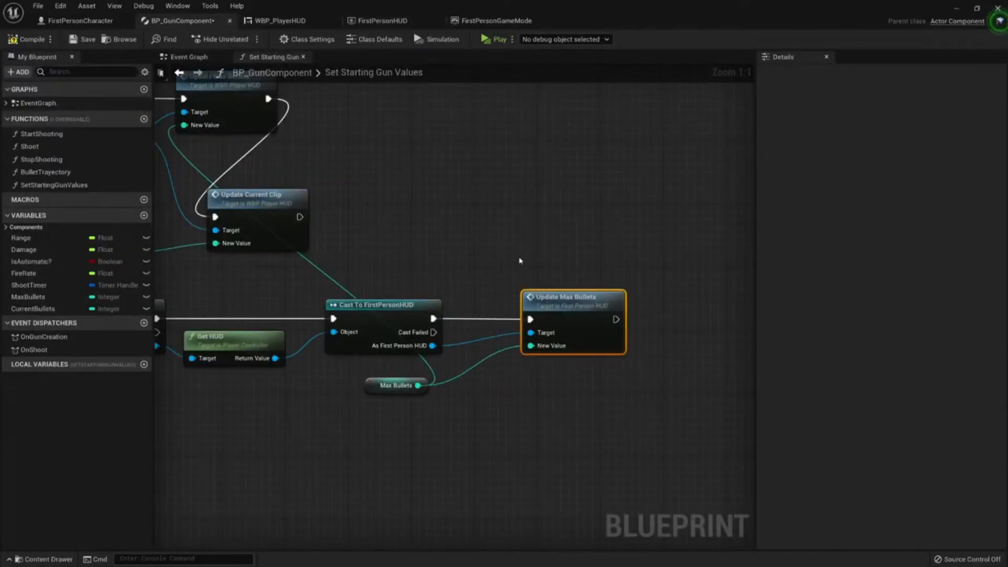